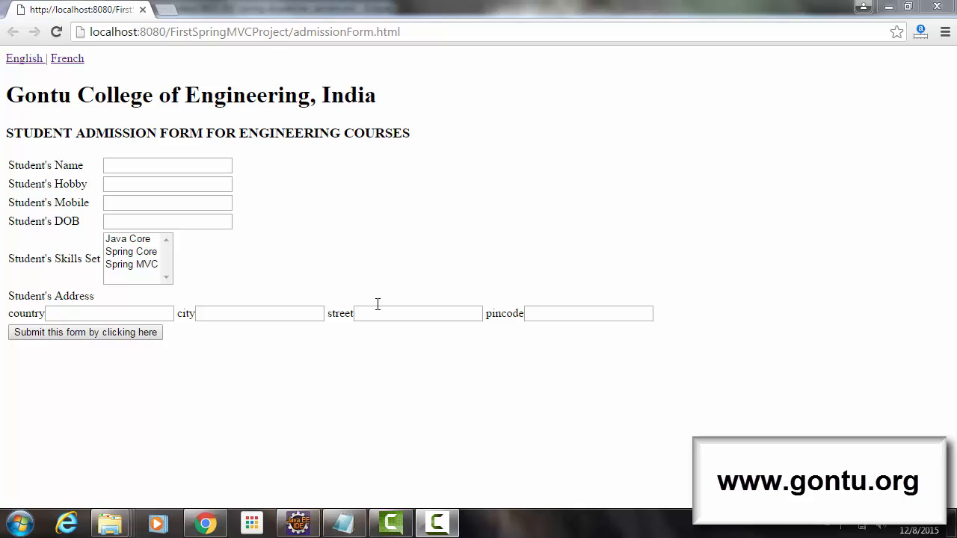
mouse_move(380, 284)
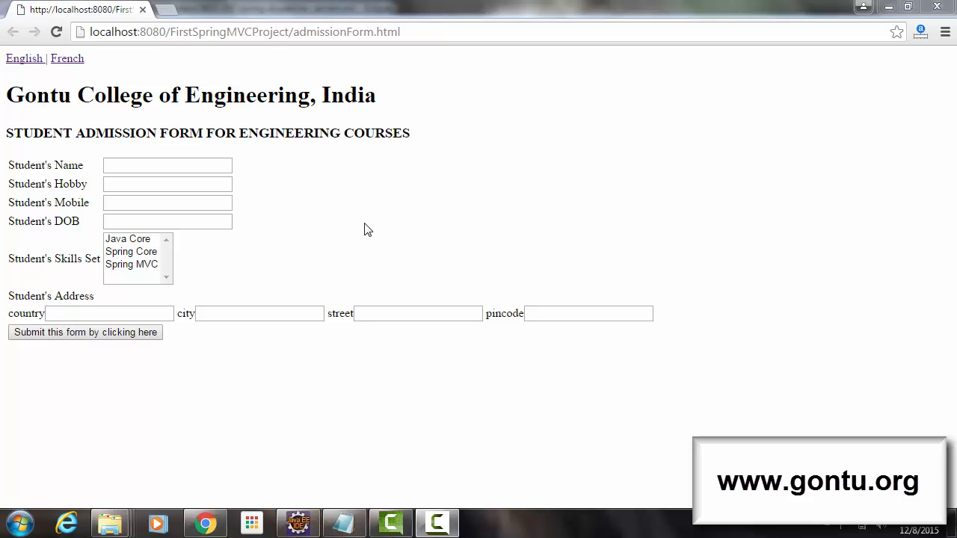
mouse_move(341, 212)
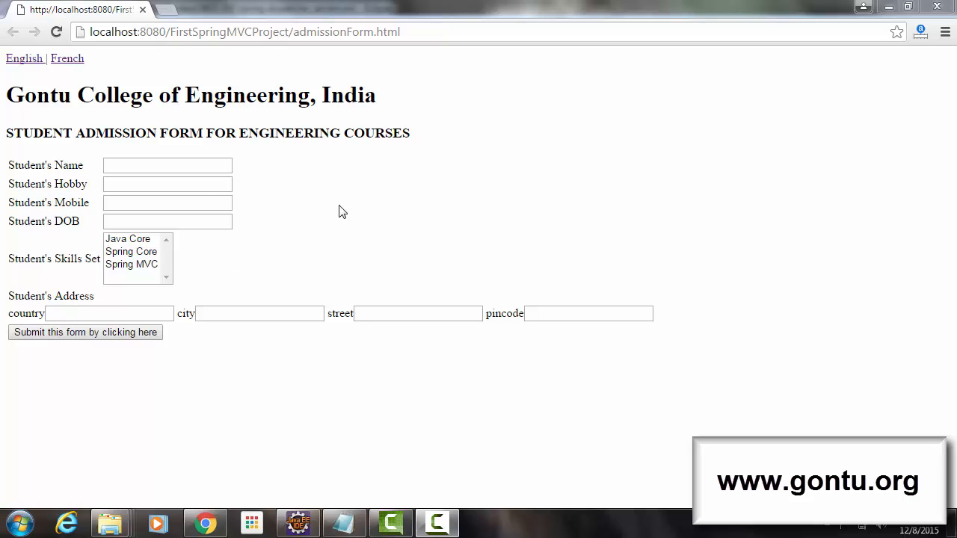
mouse_move(337, 225)
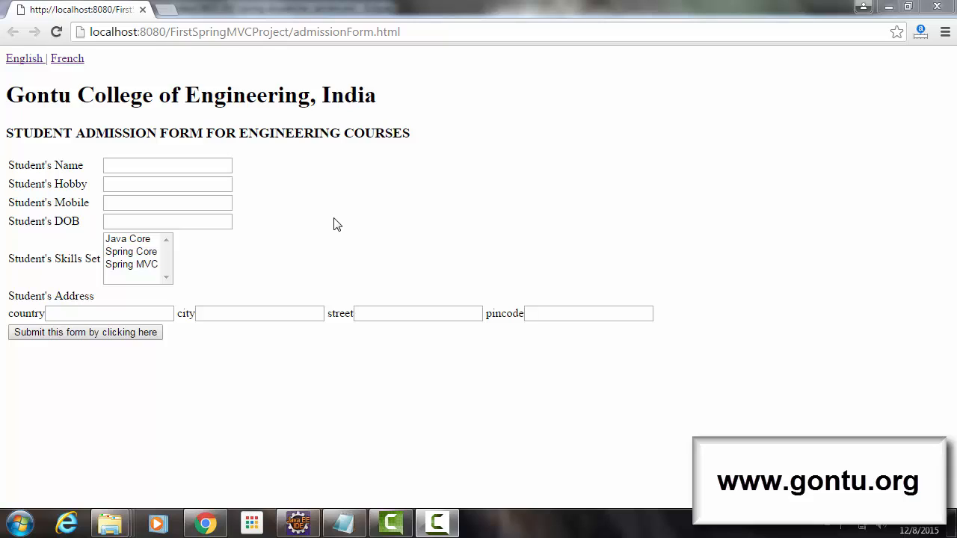
mouse_move(221, 148)
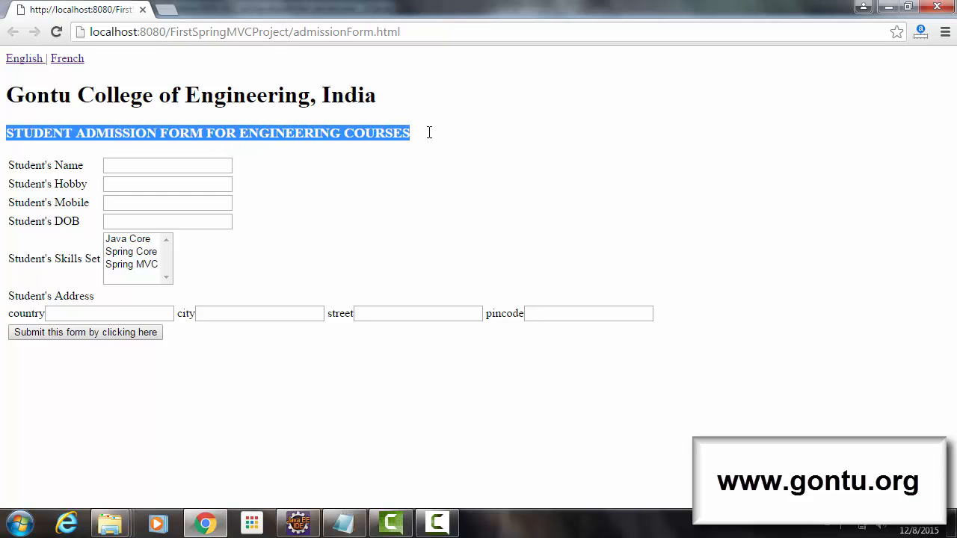
mouse_move(366, 161)
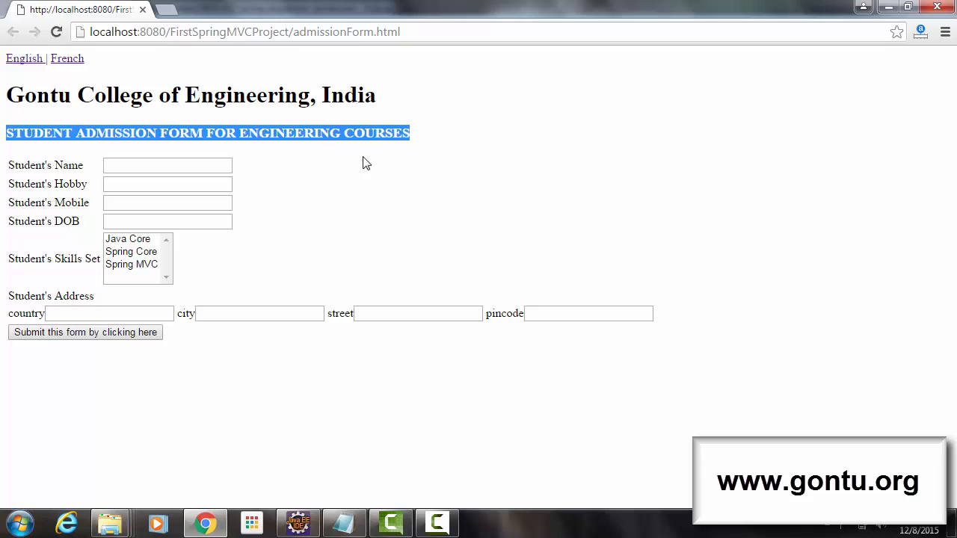
mouse_move(380, 162)
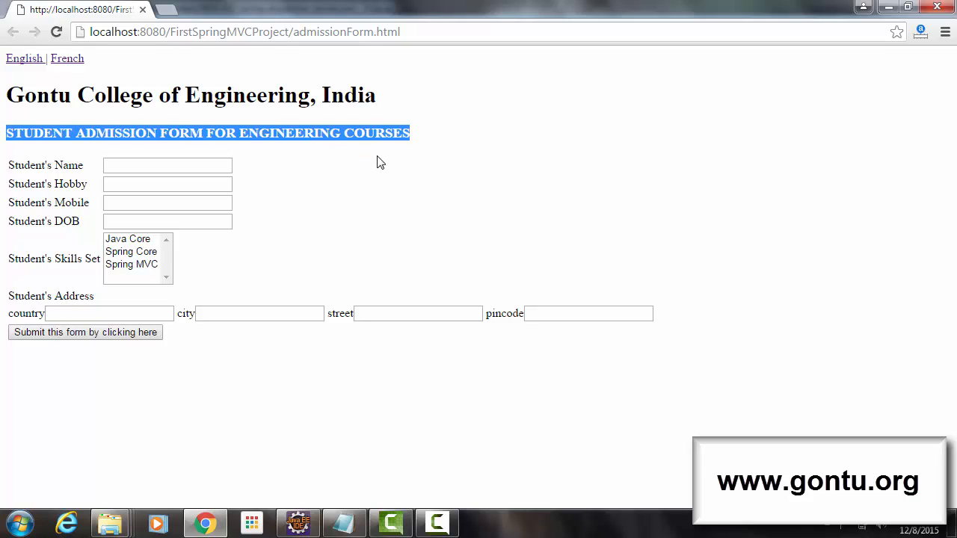
mouse_move(297, 173)
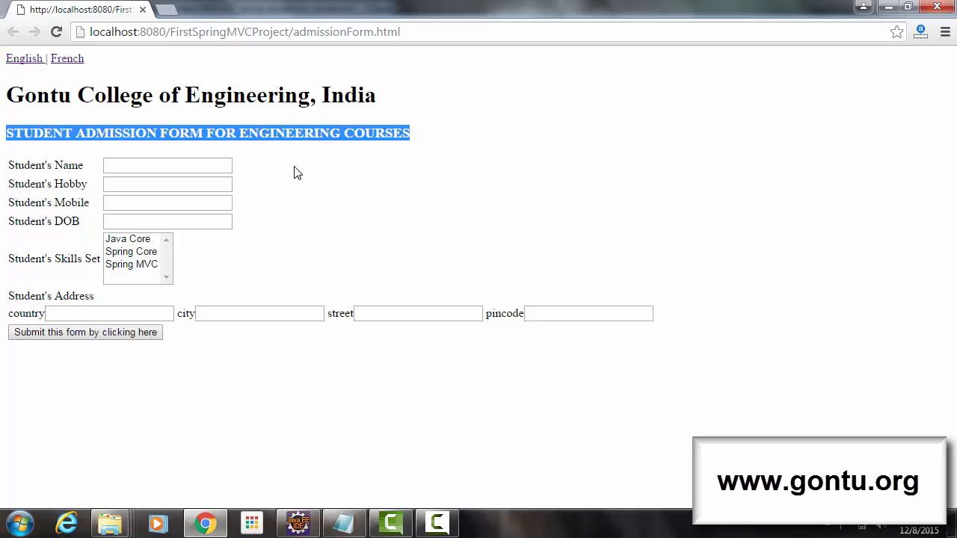
mouse_move(269, 135)
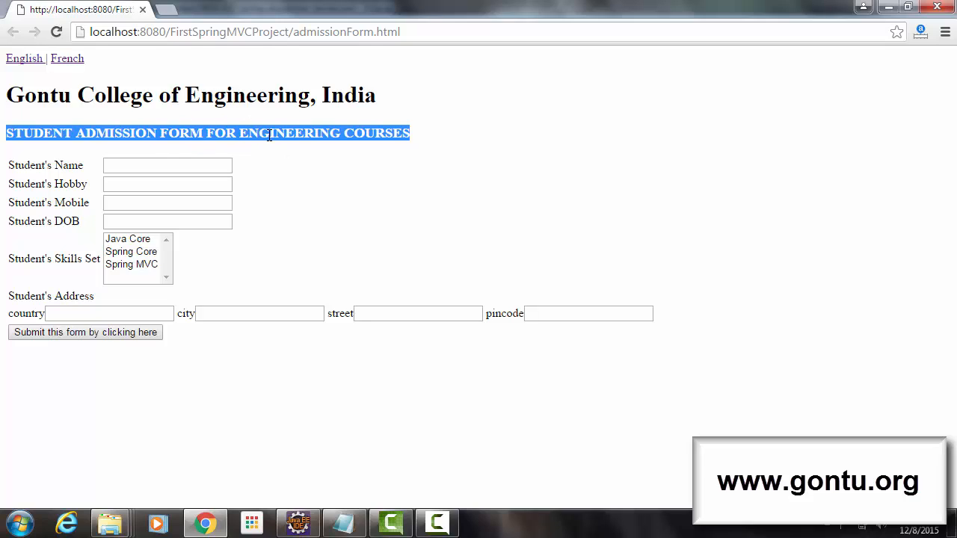
mouse_move(299, 177)
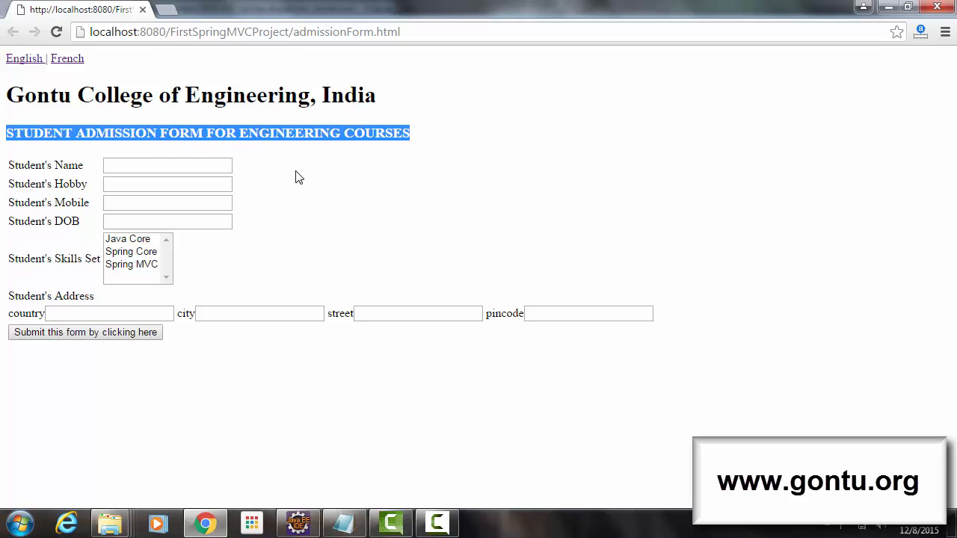
mouse_move(233, 252)
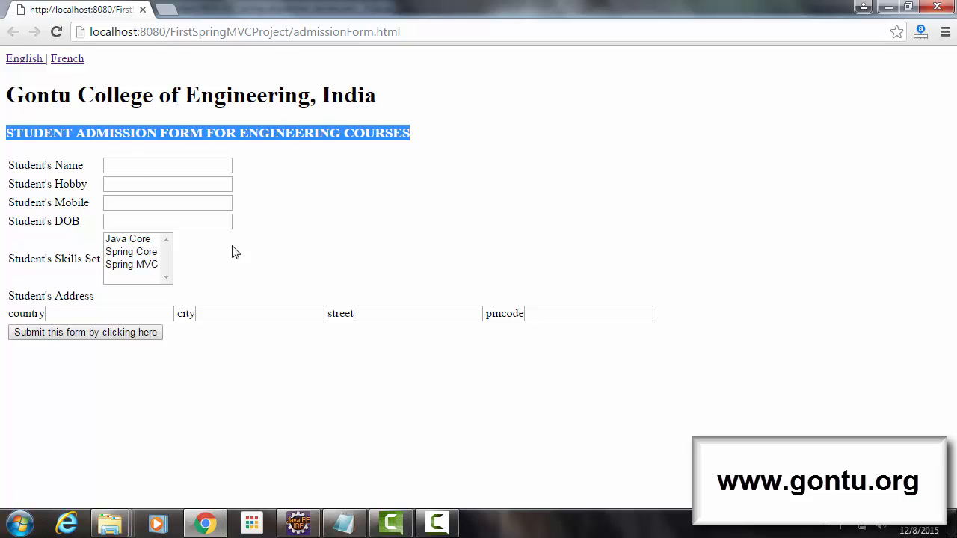
mouse_move(262, 208)
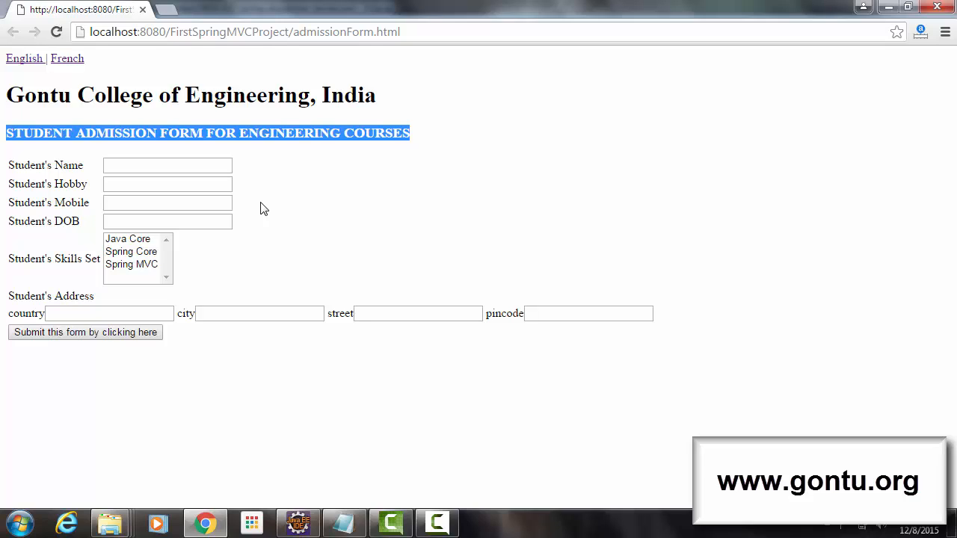
mouse_move(204, 211)
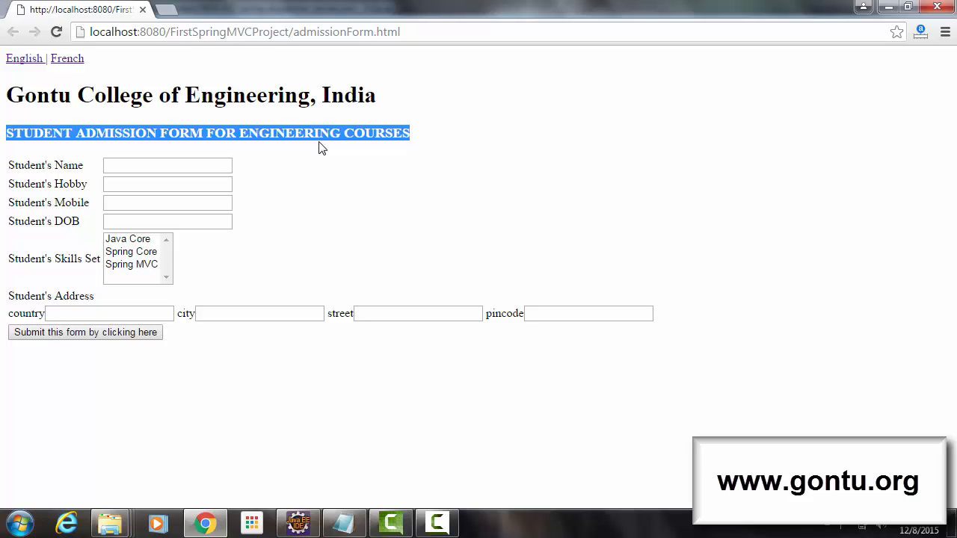
mouse_move(299, 152)
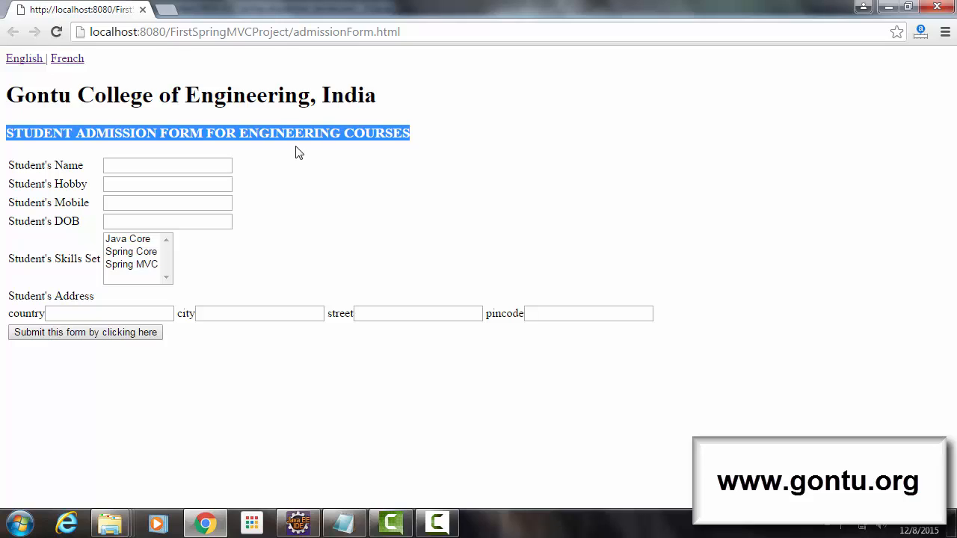
mouse_move(251, 138)
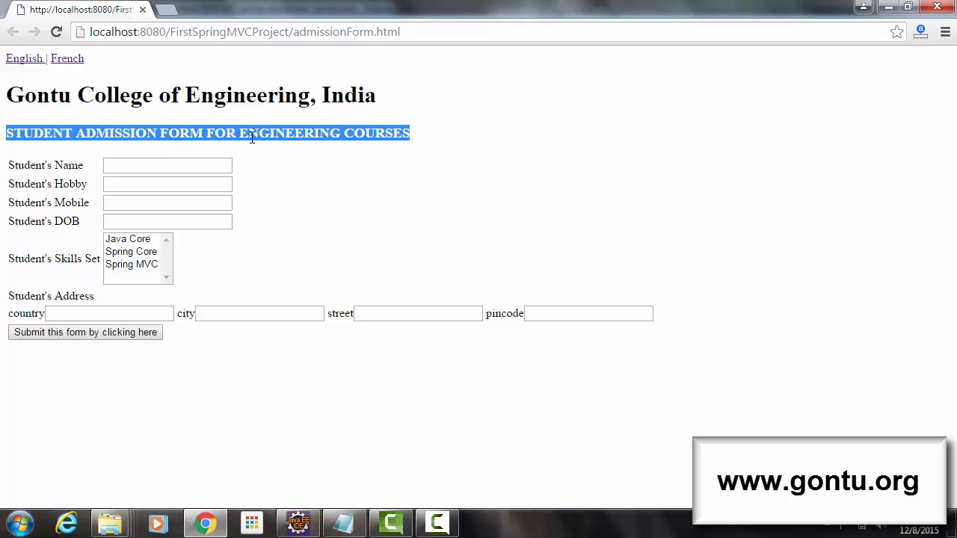
mouse_move(293, 158)
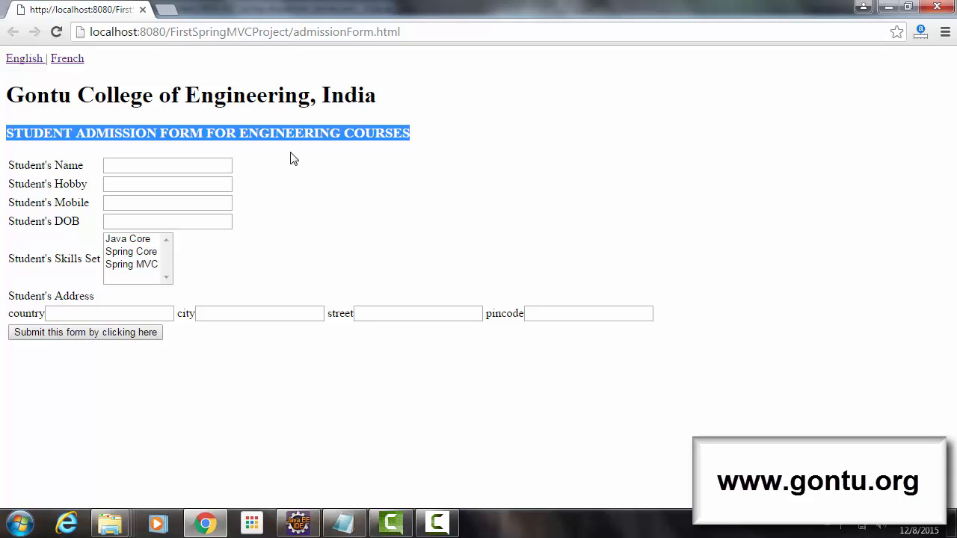
mouse_move(296, 178)
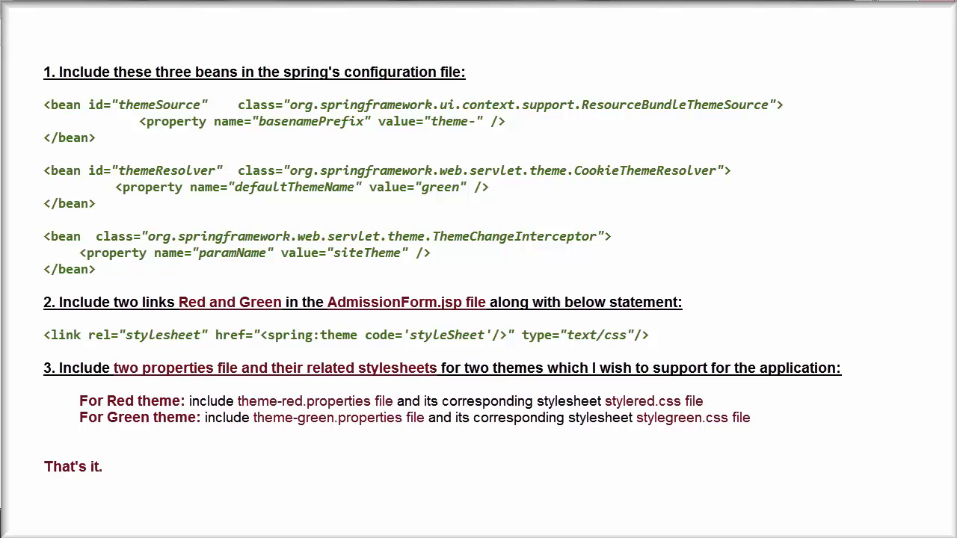
- Bring spring-dispatcher-servlet.xml of FirstSpringMVCProject into the editor
left_click_drag(45, 72, 97, 269)
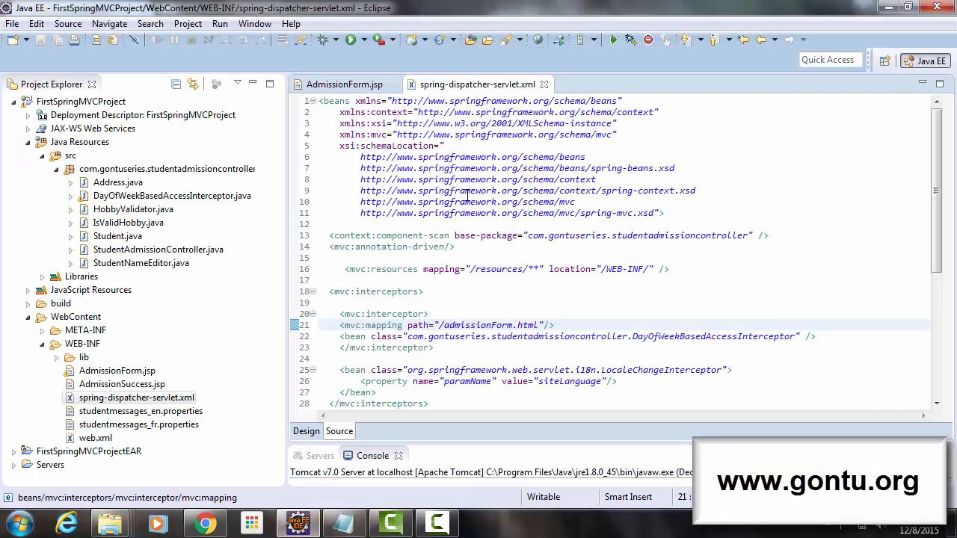
mouse_move(502, 312)
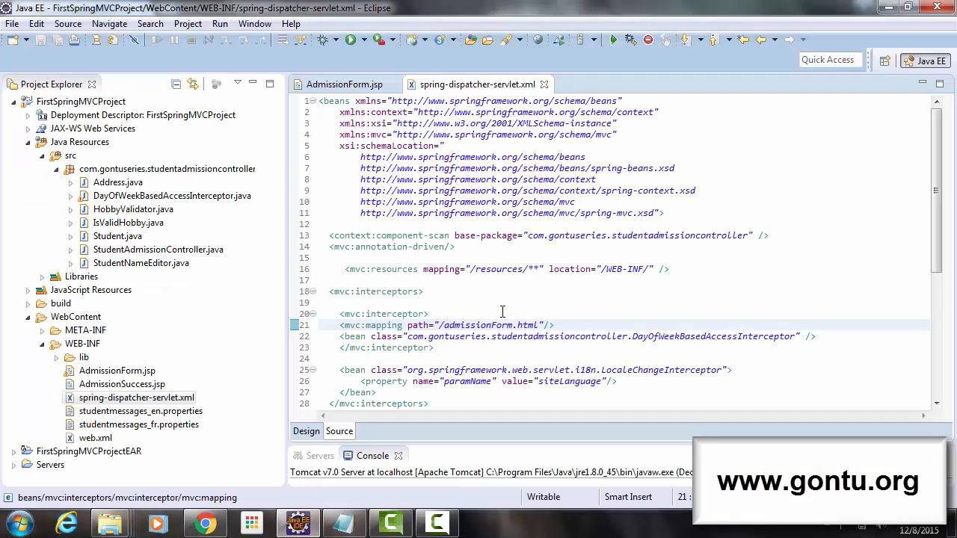
- Add themeSource and themeResolver beans (default green, theme- prefix) and a ThemeChangeInterceptor with paramName siteTheme
scroll("down", 3)
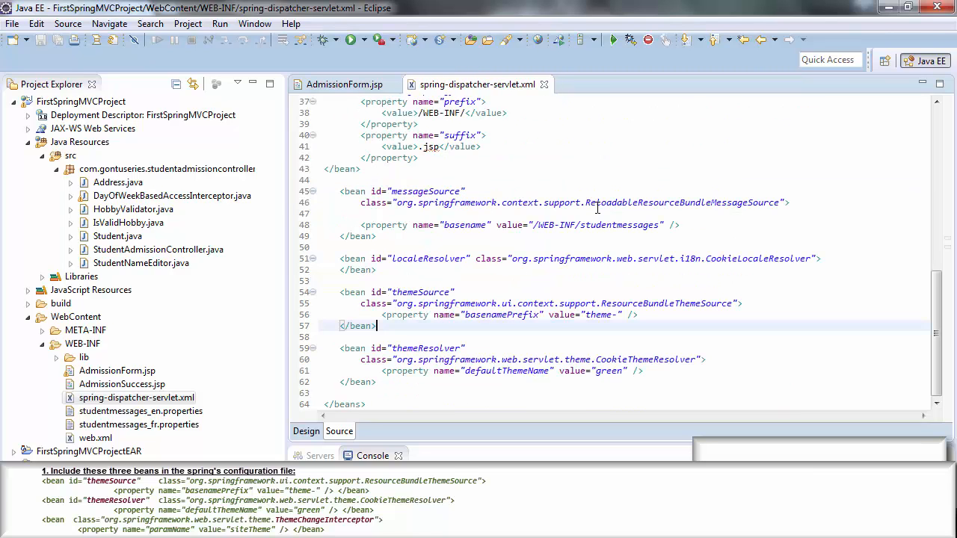
double_click(425, 349)
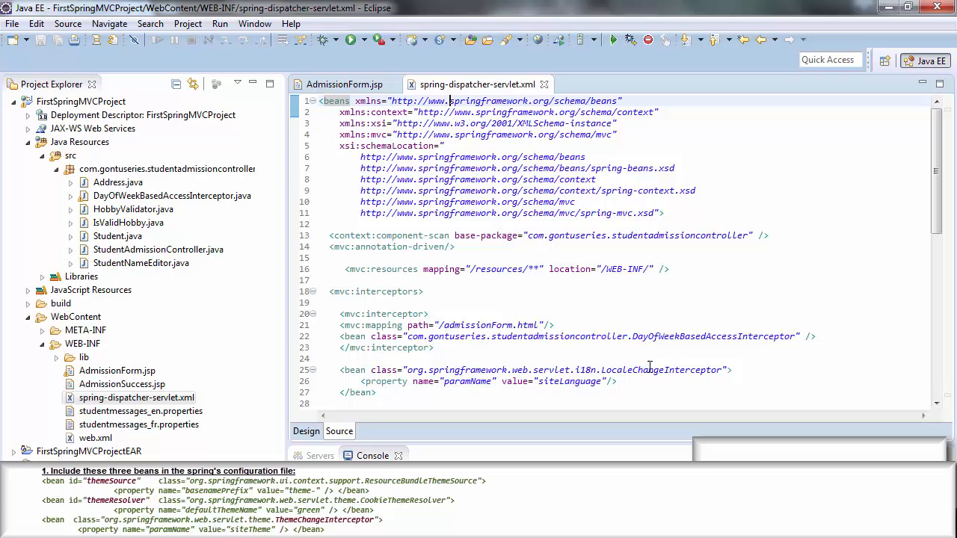
mouse_move(670, 377)
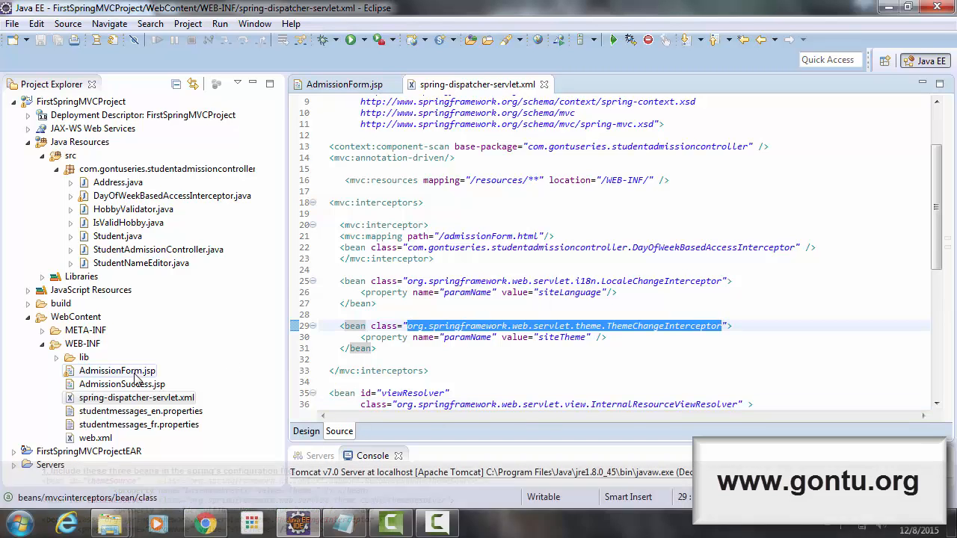
- Add the spring:theme stylesheet link and Green/Red theme links to AdmissionForm.jsp and save it
left_click(345, 83)
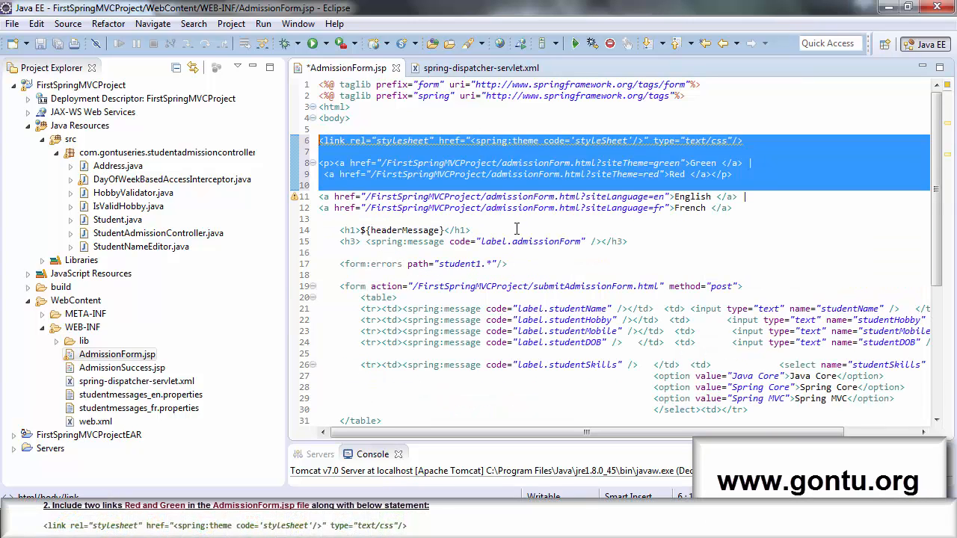
key("Ctrl+s")
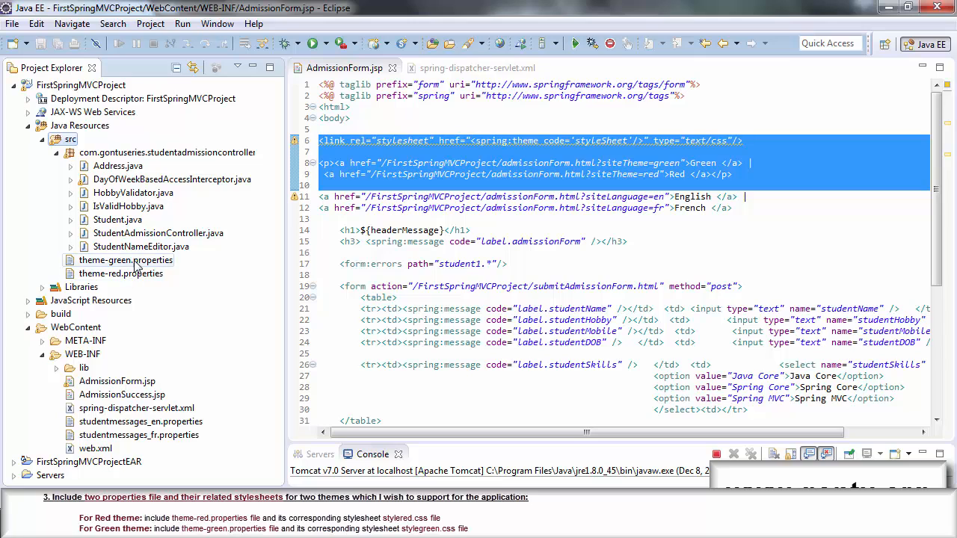
- Review theme-green.properties and theme-red.properties, then view stylered.css with its red 20pt Arial H3 rule
double_click(125, 260)
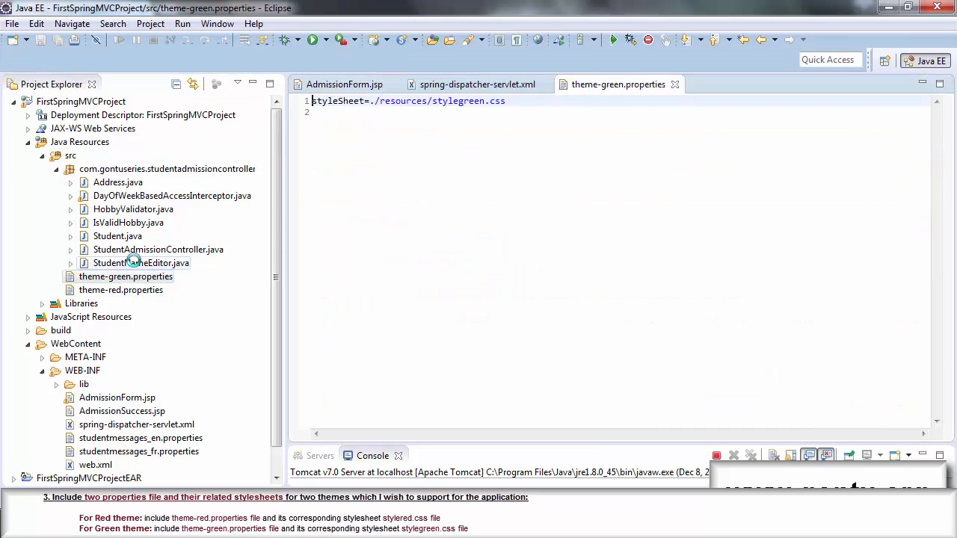
double_click(120, 290)
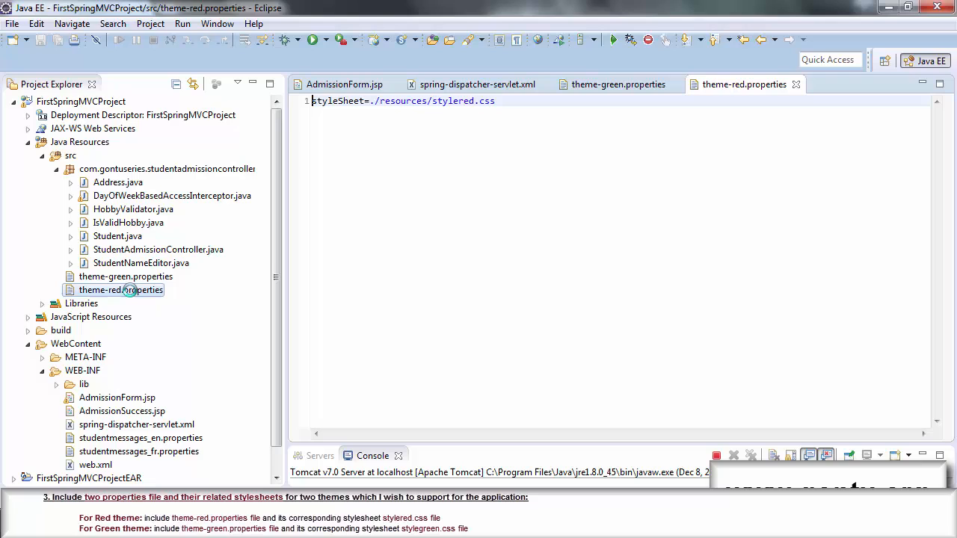
left_click(82, 371)
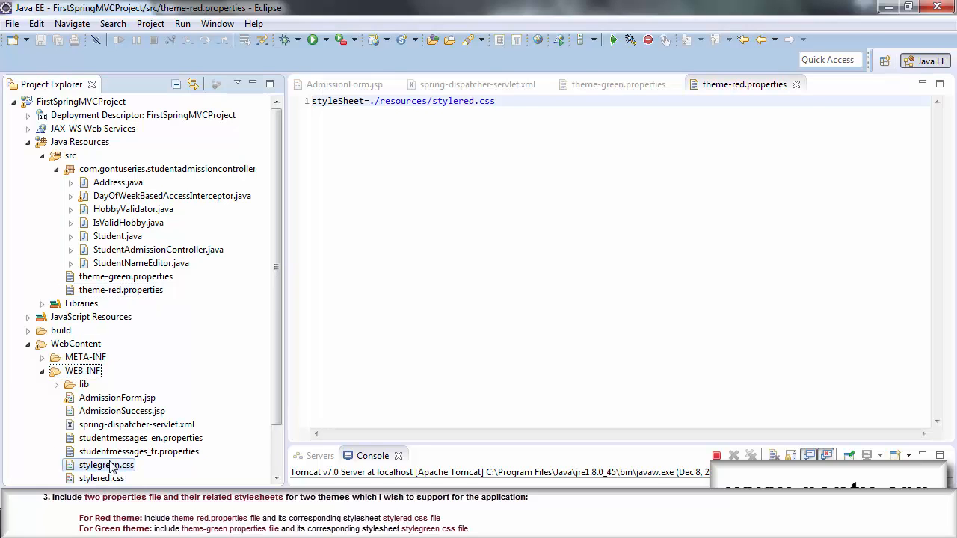
double_click(105, 467)
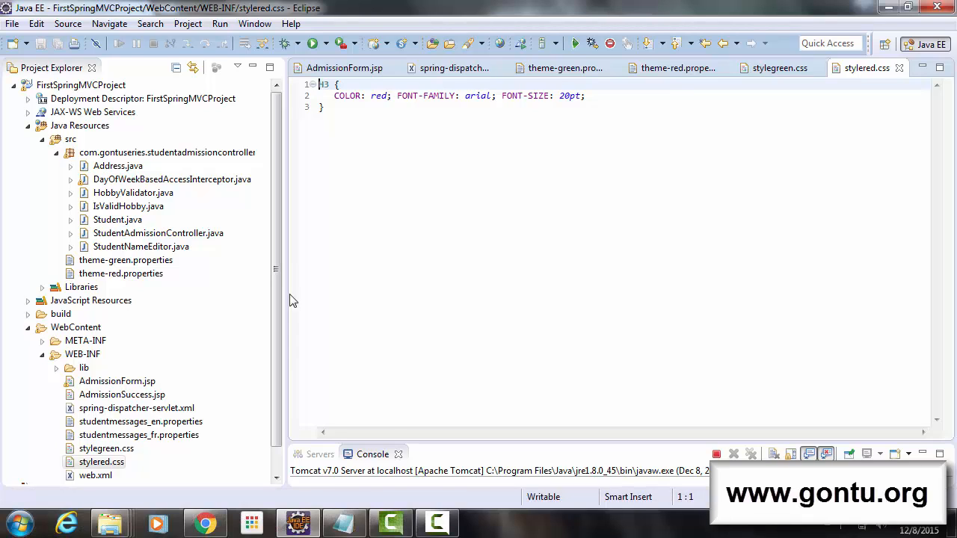
mouse_move(389, 260)
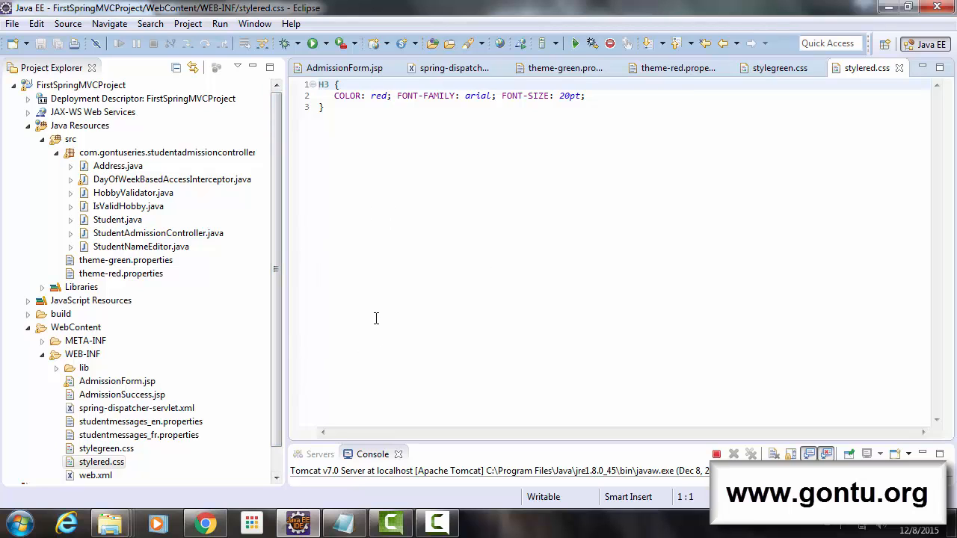
mouse_move(242, 263)
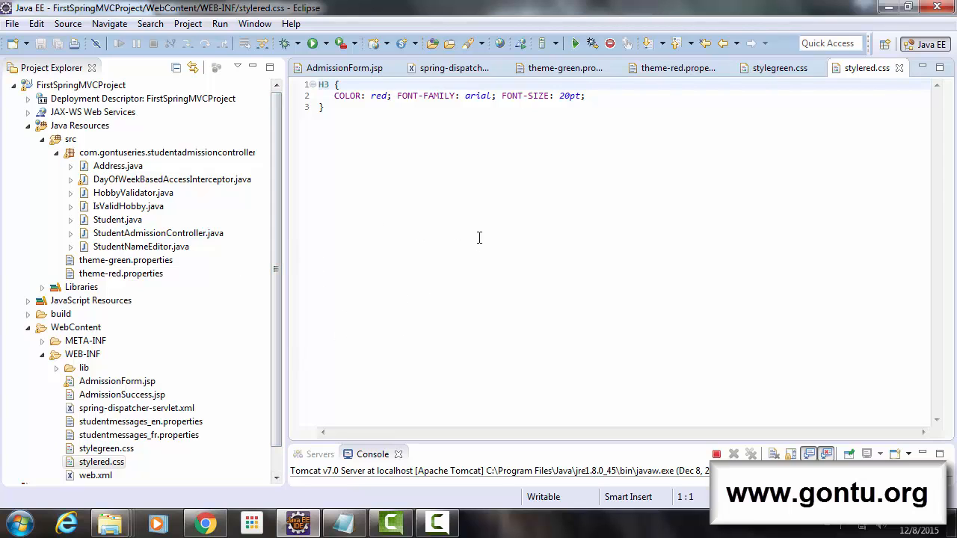
mouse_move(691, 376)
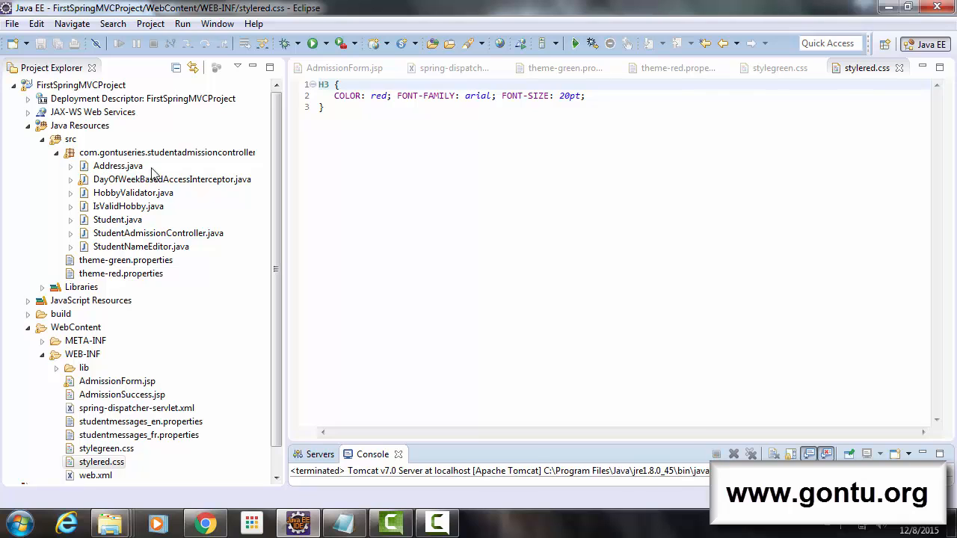
- Run the project on the Tomcat v7.0 server via Run As > Run on Server
right_click(81, 84)
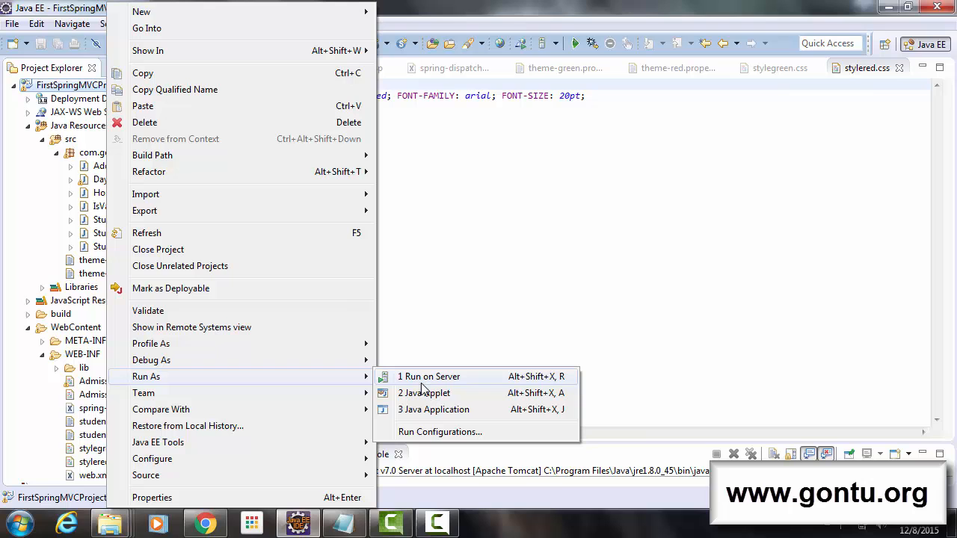
left_click(429, 377)
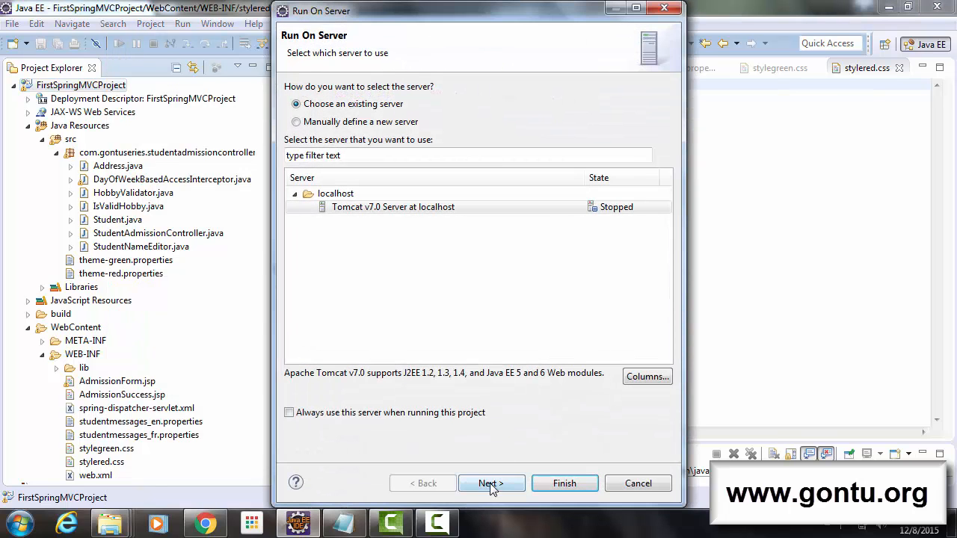
left_click(565, 483)
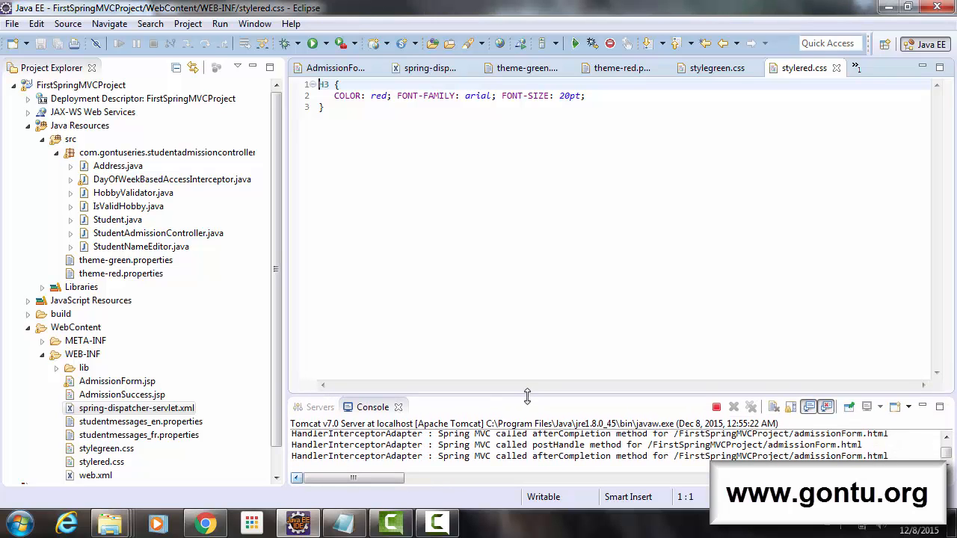
mouse_move(302, 423)
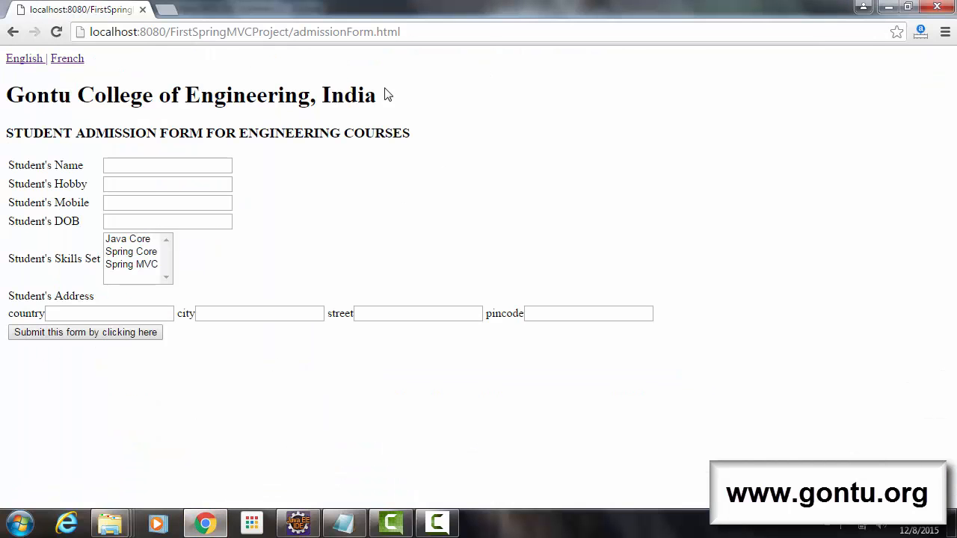
mouse_move(410, 51)
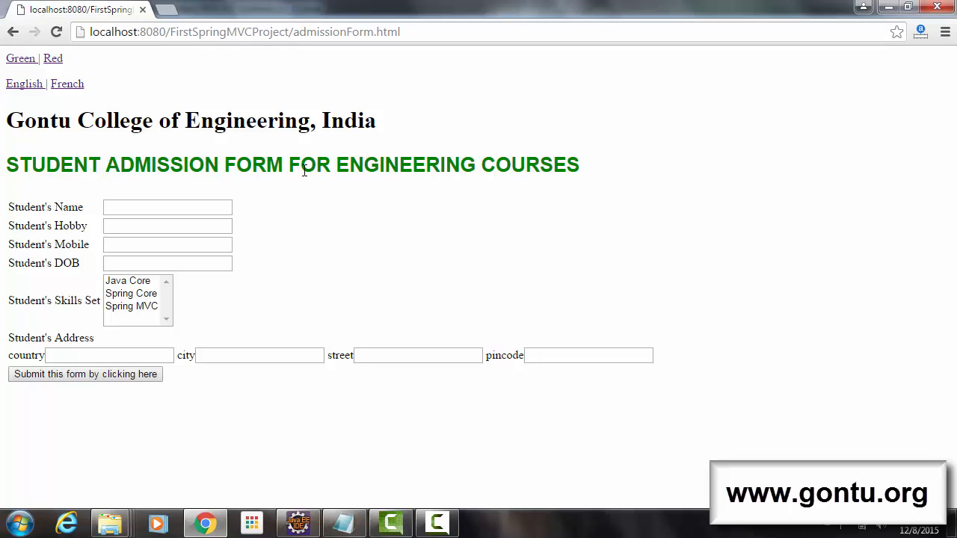
mouse_move(62, 71)
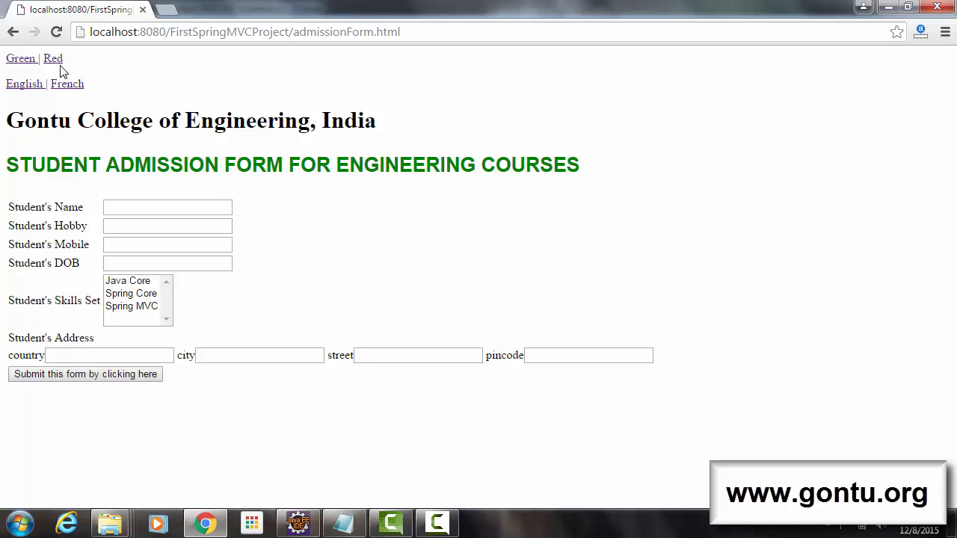
mouse_move(36, 66)
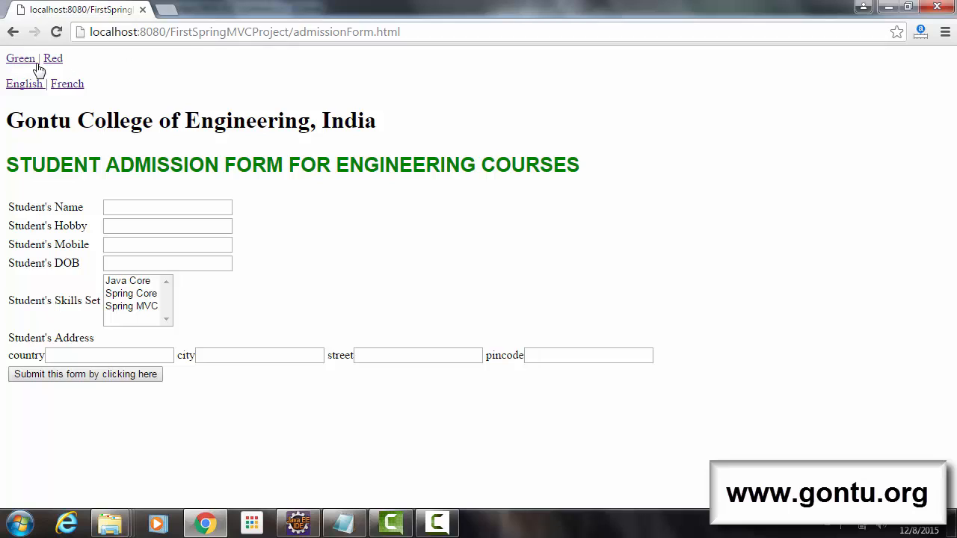
mouse_move(138, 107)
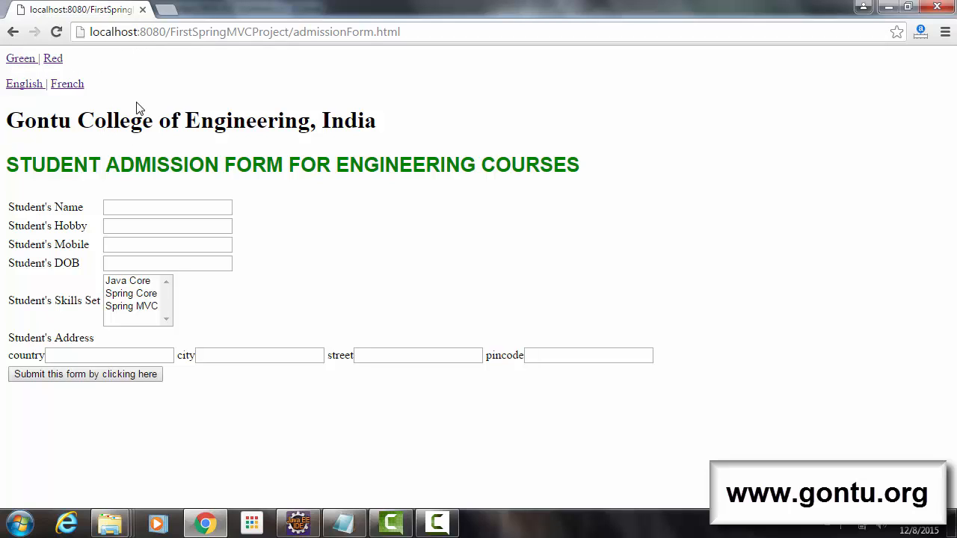
mouse_move(53, 58)
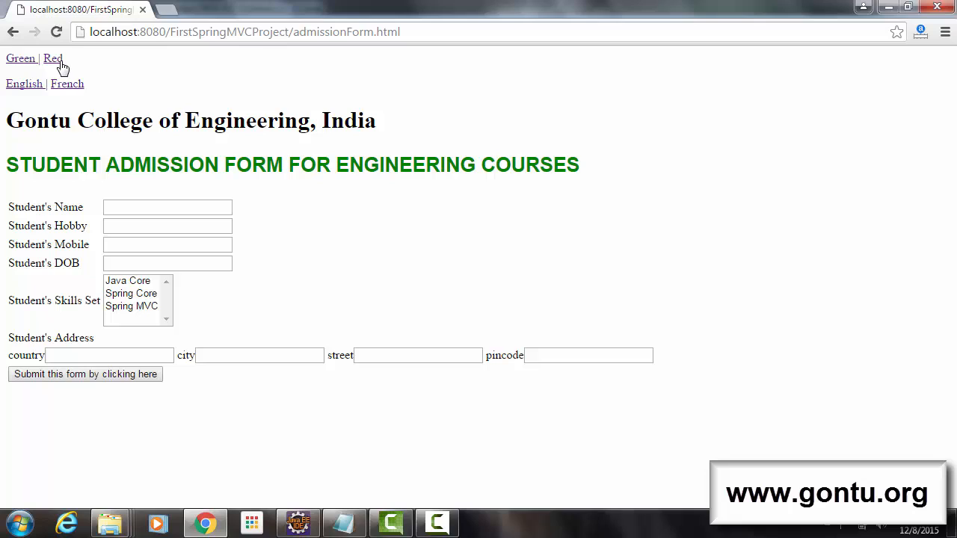
- Switch the admission form heading to red with the Red link, then back to green with Green
left_click(52, 58)
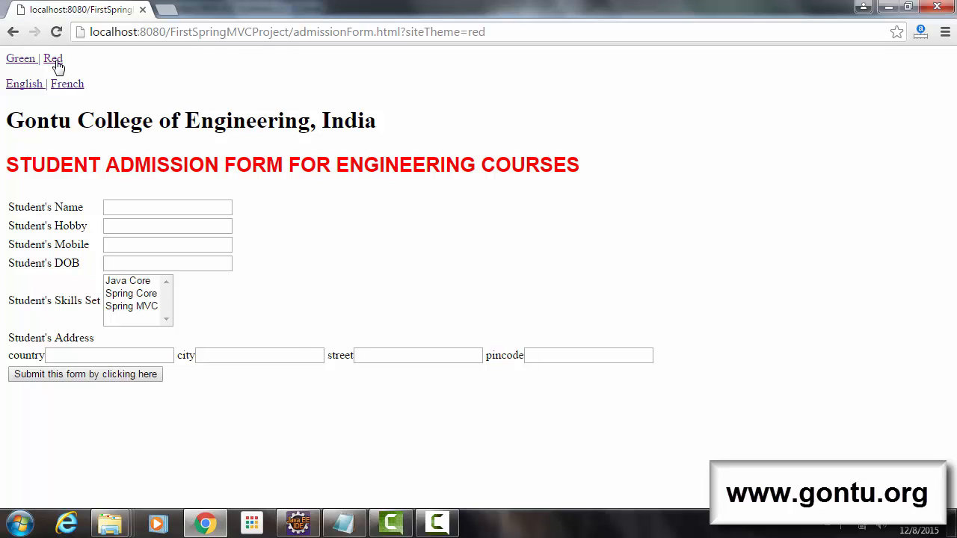
mouse_move(134, 158)
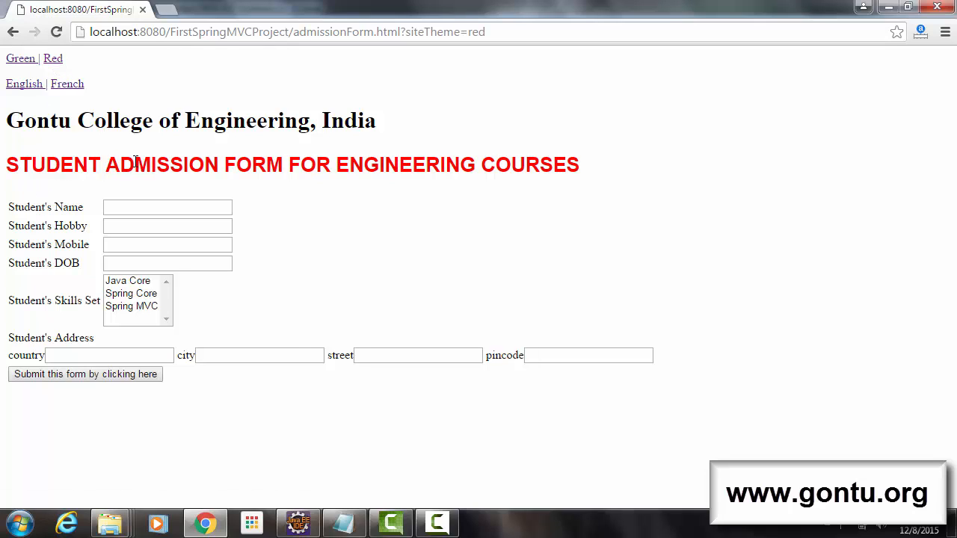
mouse_move(21, 59)
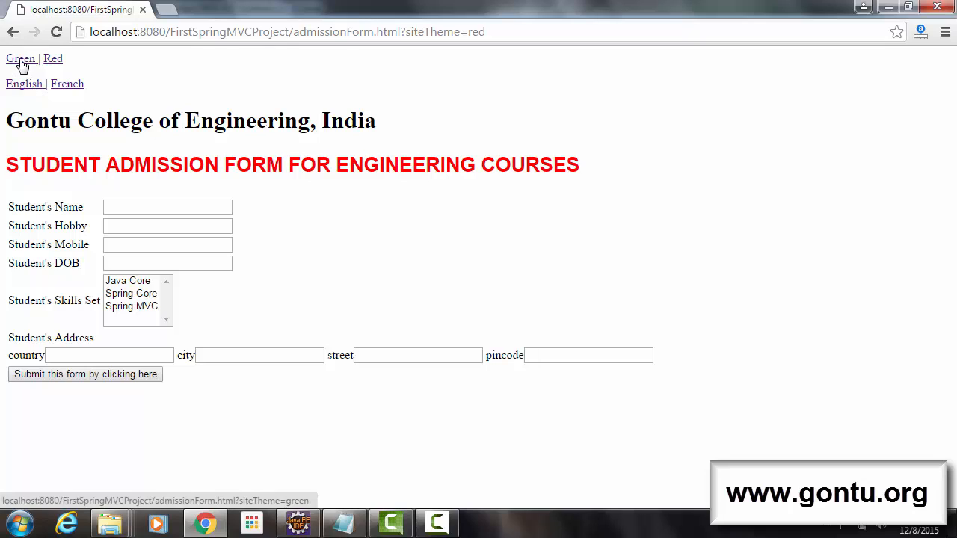
left_click(21, 58)
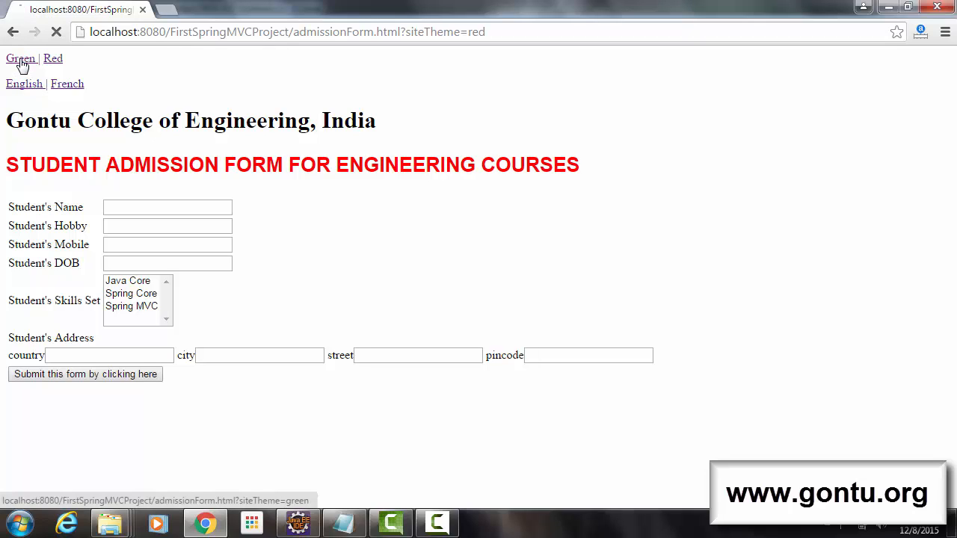
left_click(21, 58)
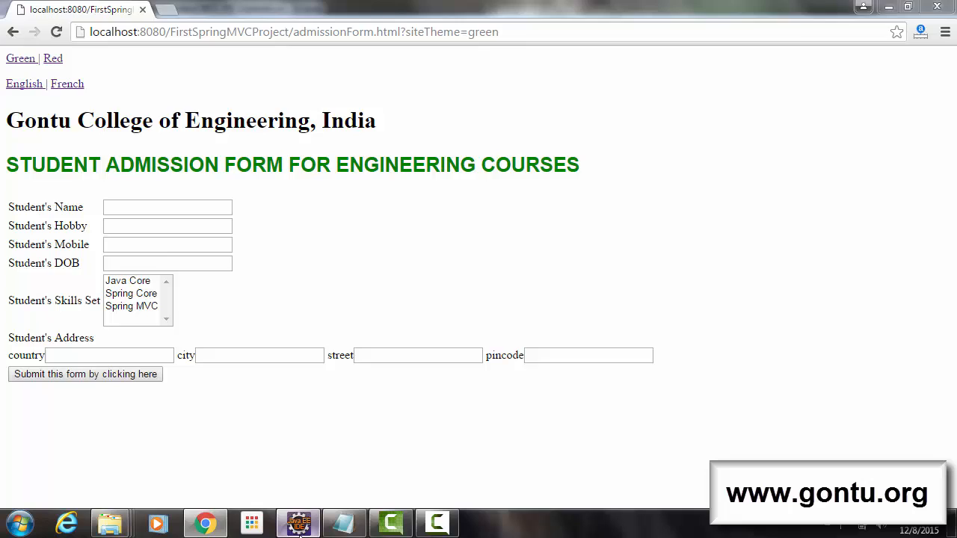
- Return to Eclipse and view AdmissionForm.jsp with its Green/Red siteTheme links and theme stylesheet link
left_click(298, 523)
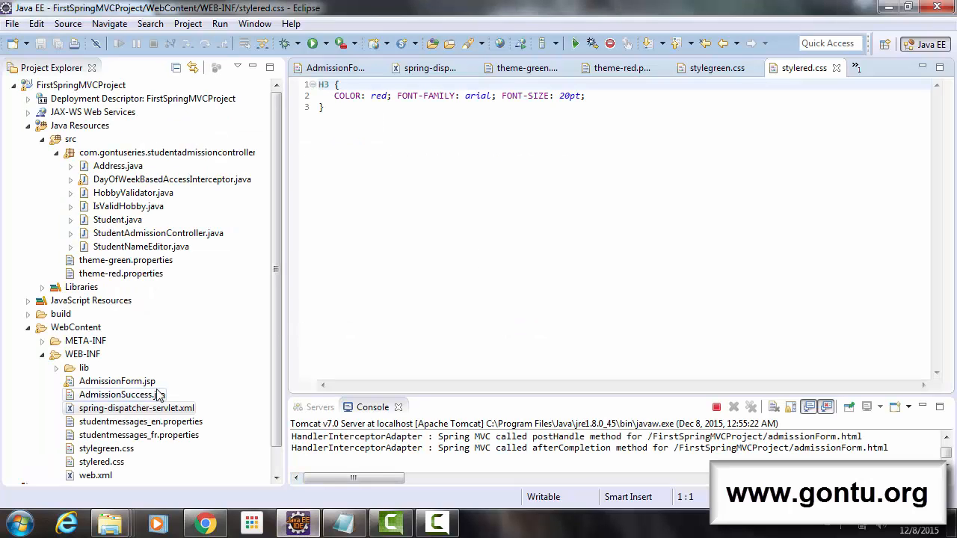
double_click(116, 381)
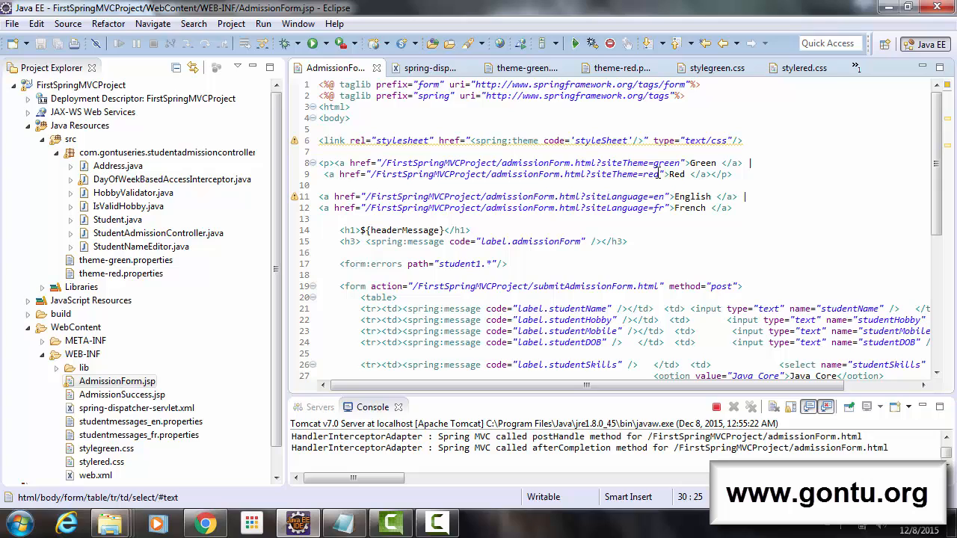
mouse_move(634, 161)
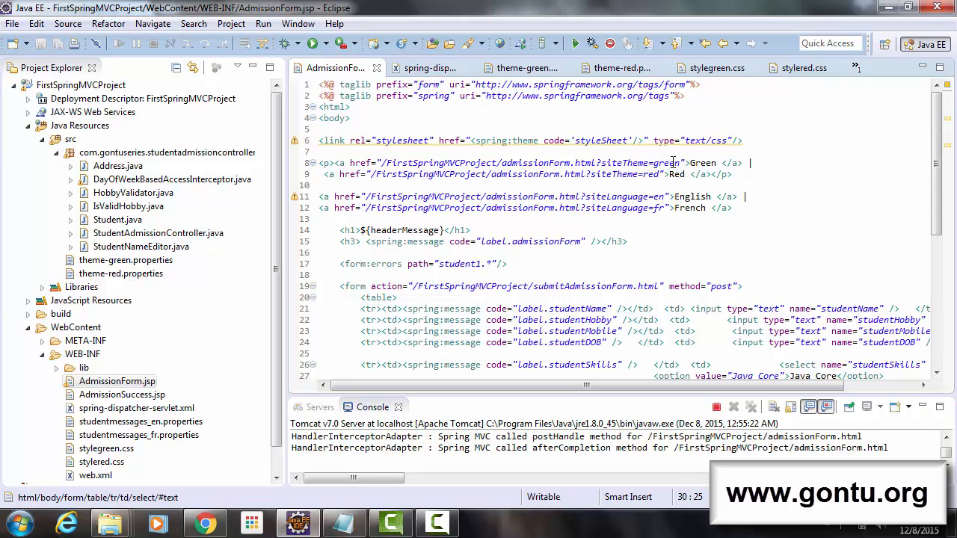
mouse_move(628, 173)
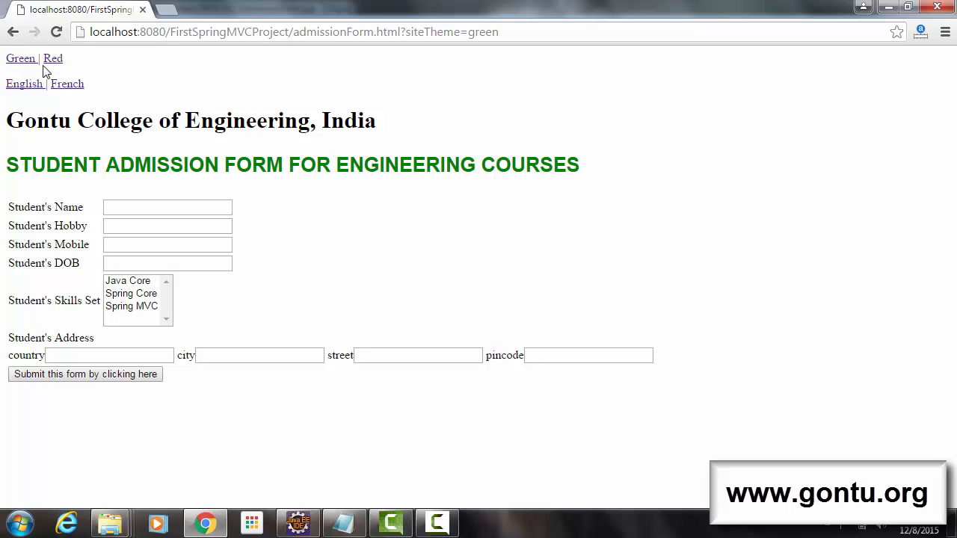
mouse_move(308, 159)
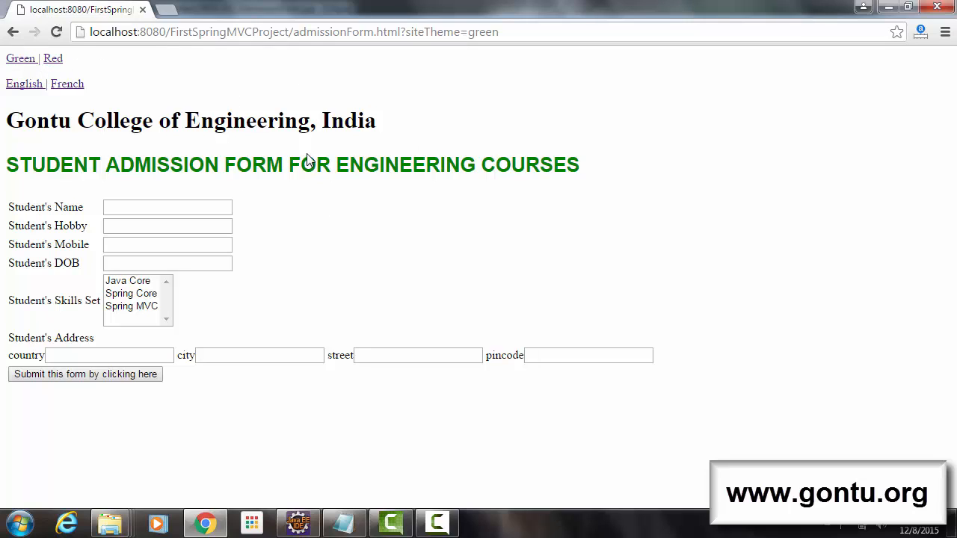
mouse_move(343, 146)
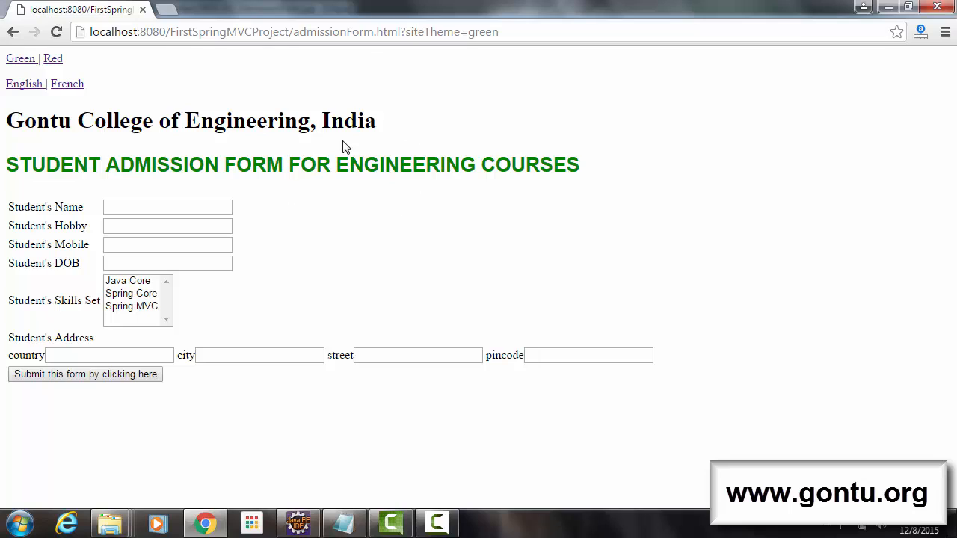
mouse_move(341, 102)
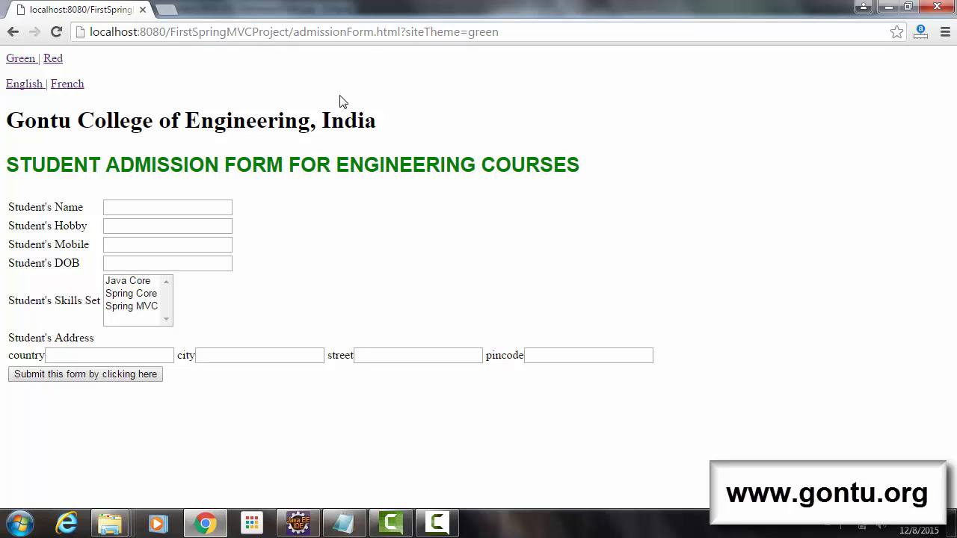
mouse_move(203, 182)
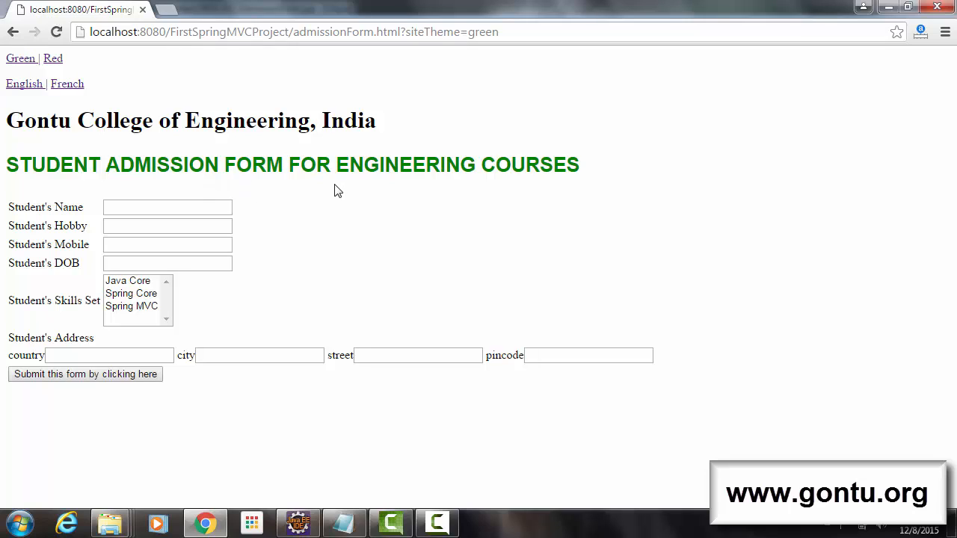
mouse_move(285, 455)
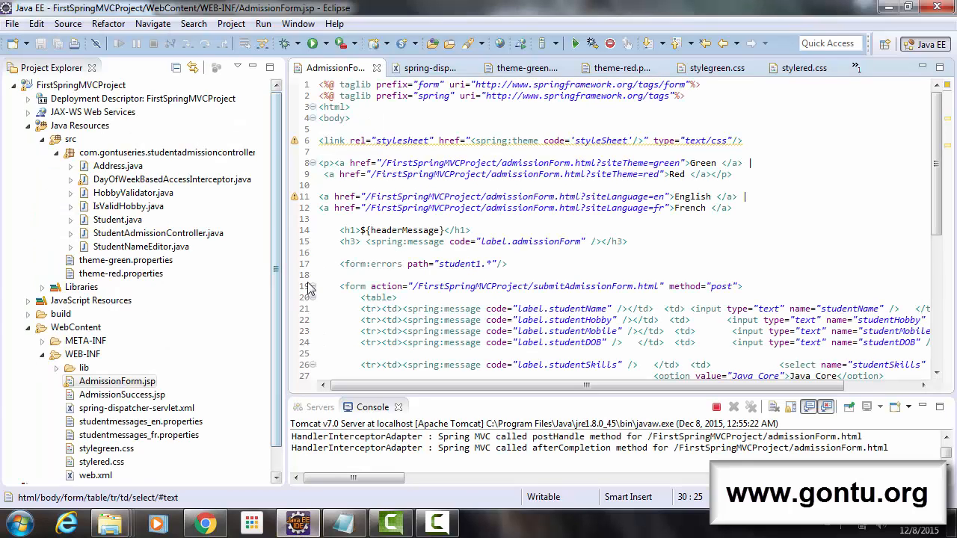
- Review the ThemeChangeInterceptor bean with paramName siteTheme in spring-dispatcher-servlet.xml
left_click(430, 67)
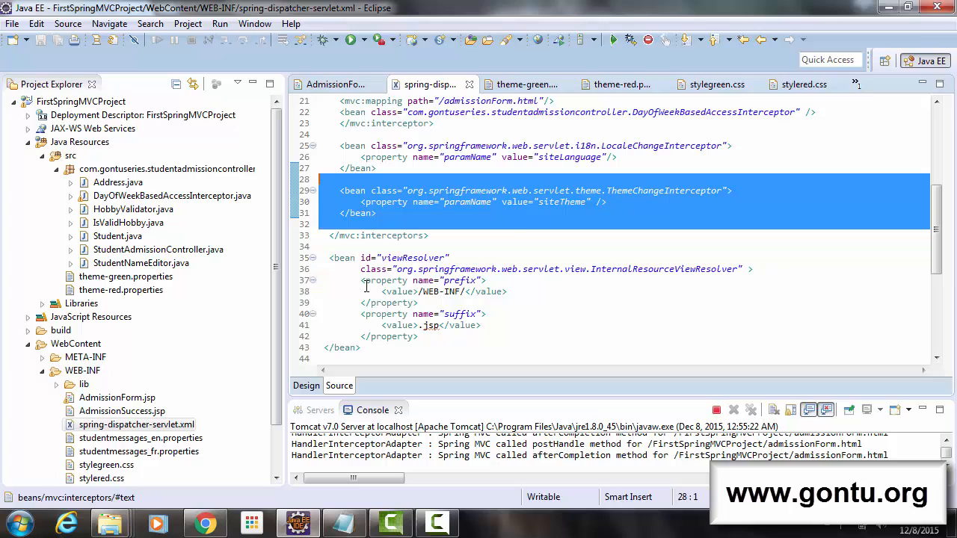
mouse_move(571, 226)
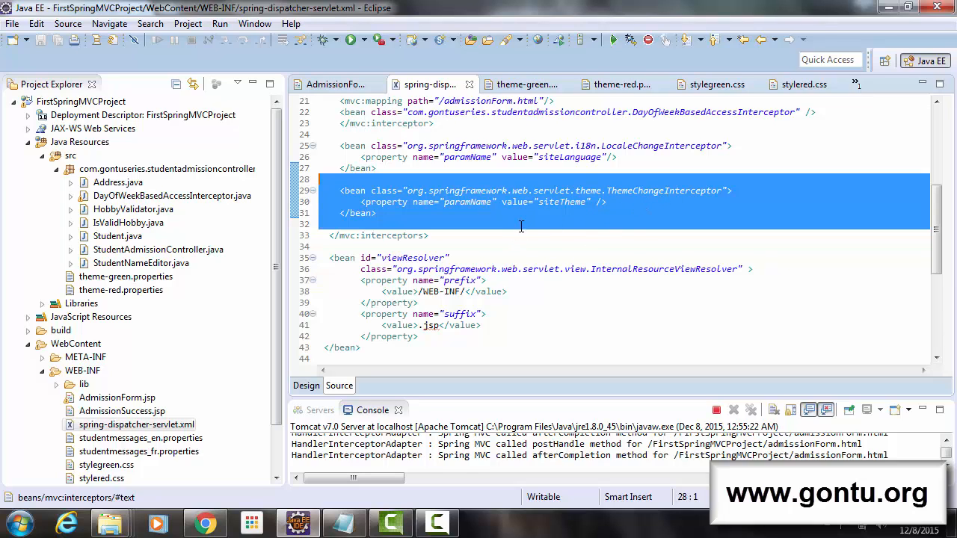
double_click(562, 202)
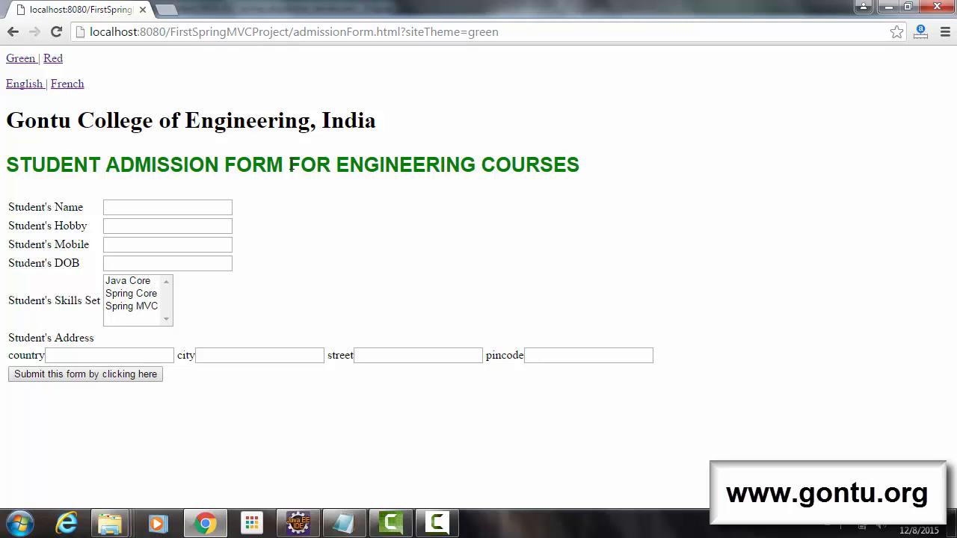
mouse_move(290, 436)
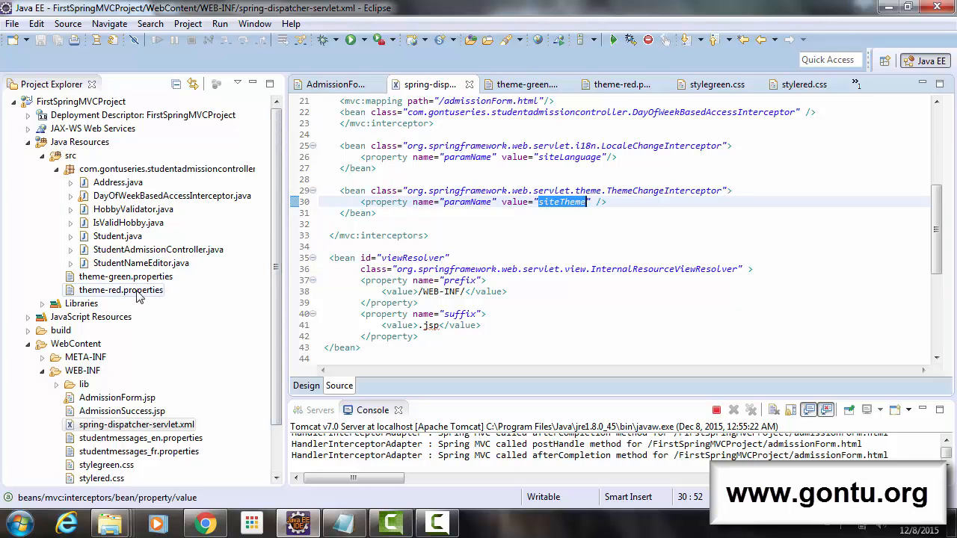
- Highlight siteTheme in the dispatcher config, then the styleSheet code in AdmissionForm.jsp's spring:theme link
double_click(120, 290)
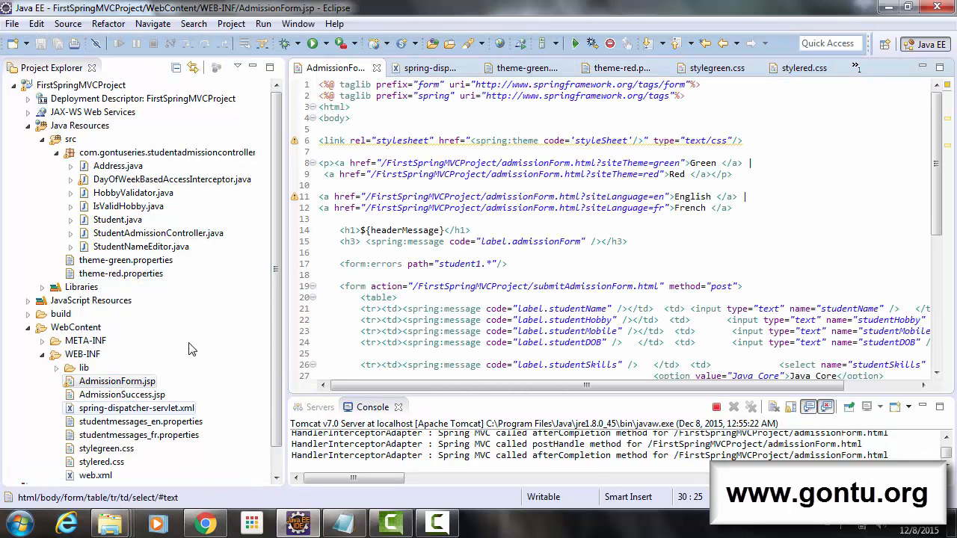
left_click(577, 141)
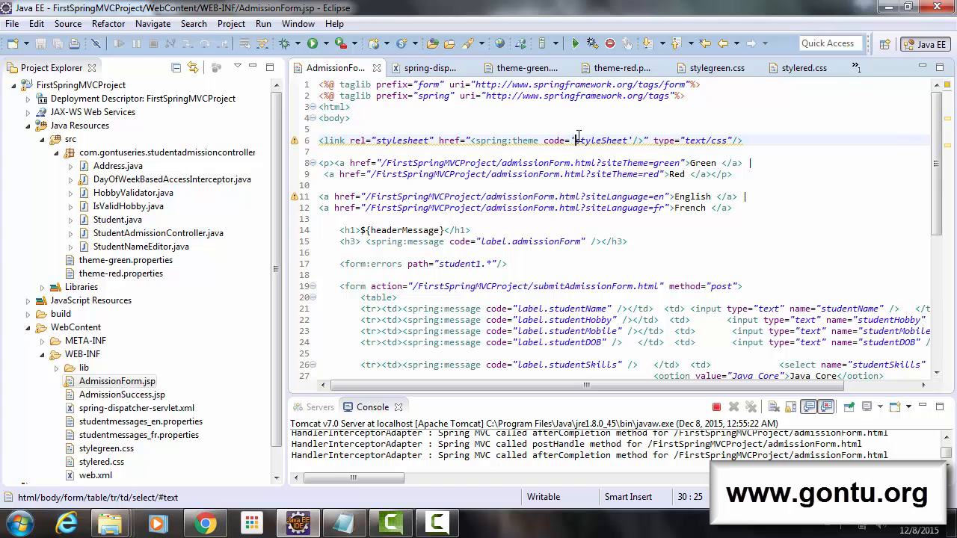
left_click(592, 141)
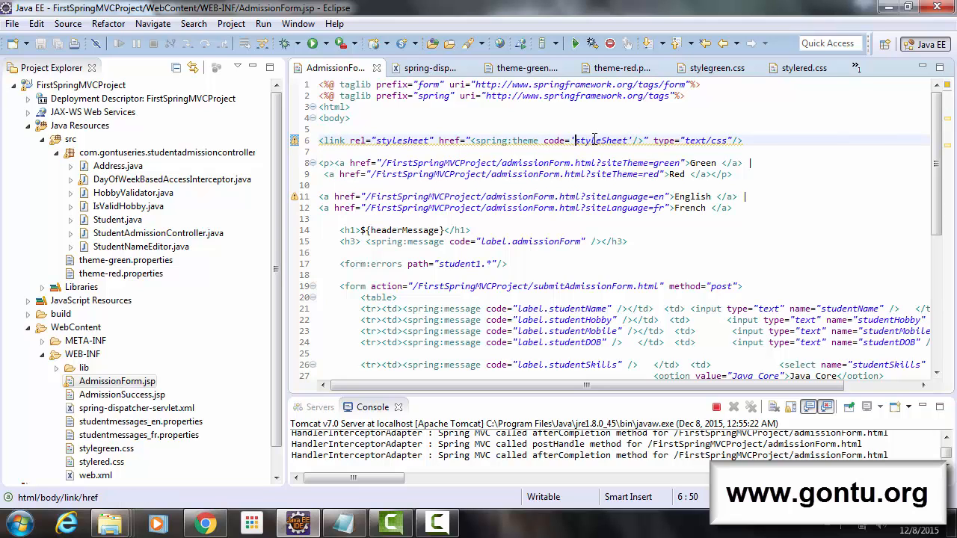
double_click(604, 141)
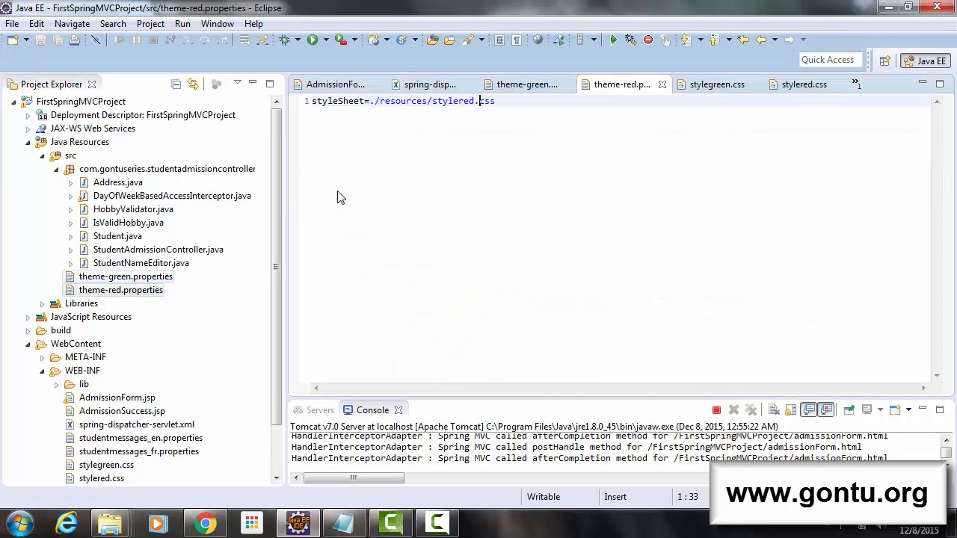
mouse_move(392, 117)
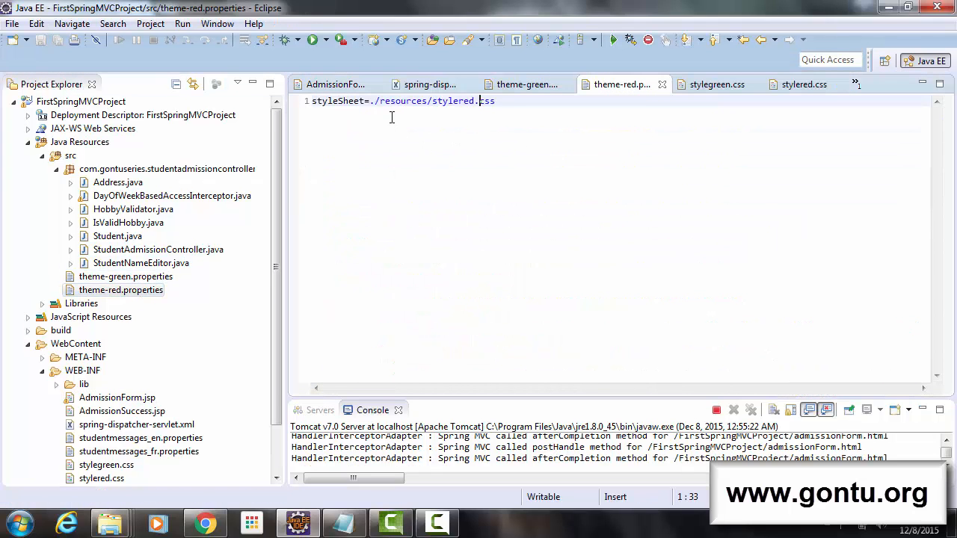
- Trace the styleSheet key in theme-red.properties to stylered.css and view its red, arial, 20pt H3 rule
double_click(337, 102)
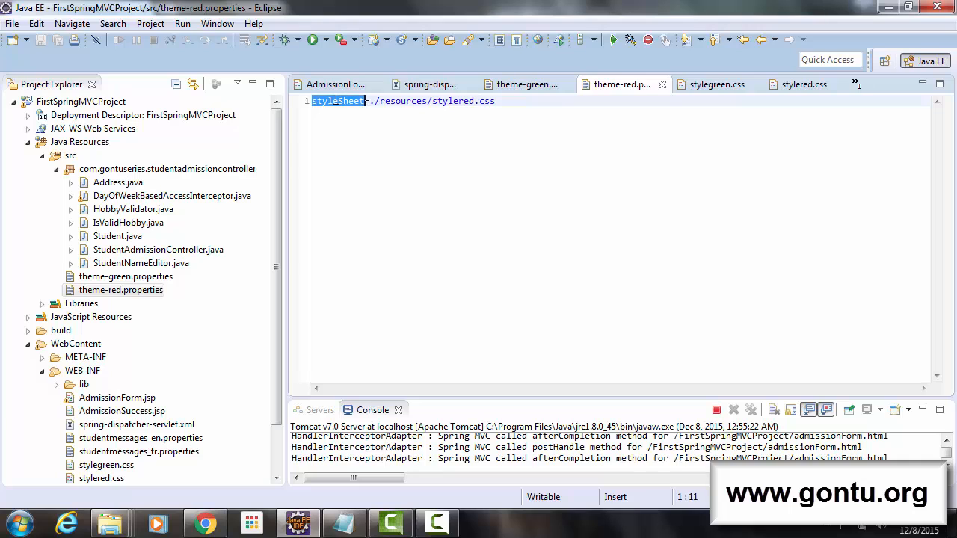
mouse_move(413, 186)
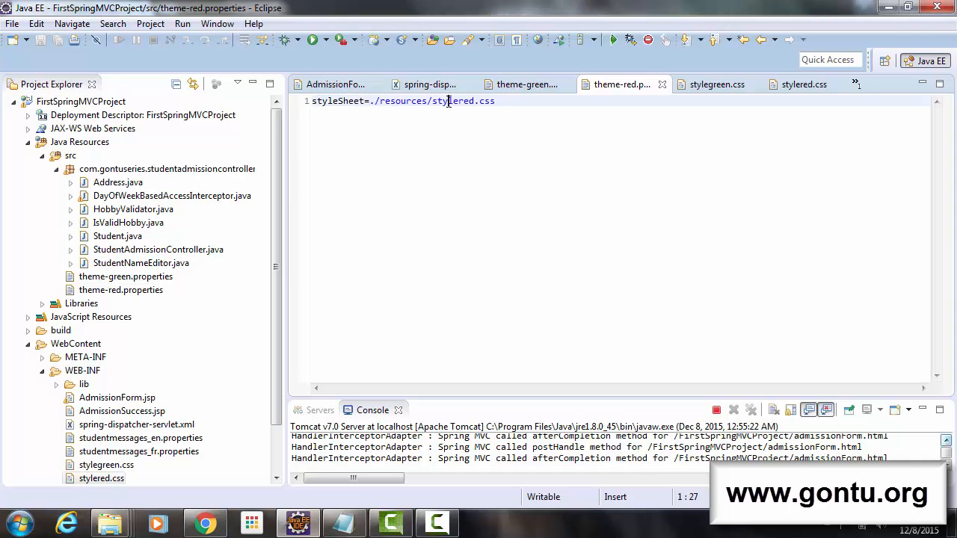
double_click(451, 101)
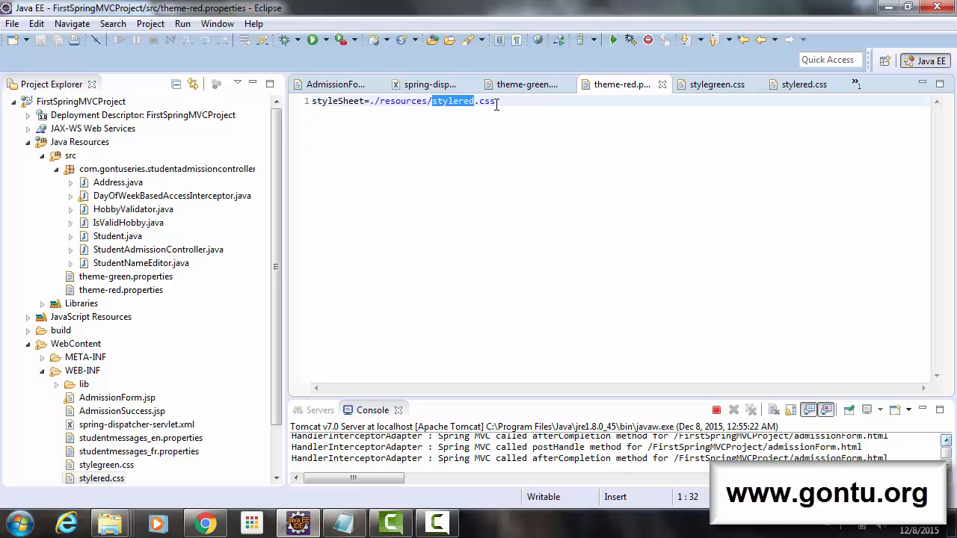
left_click(102, 479)
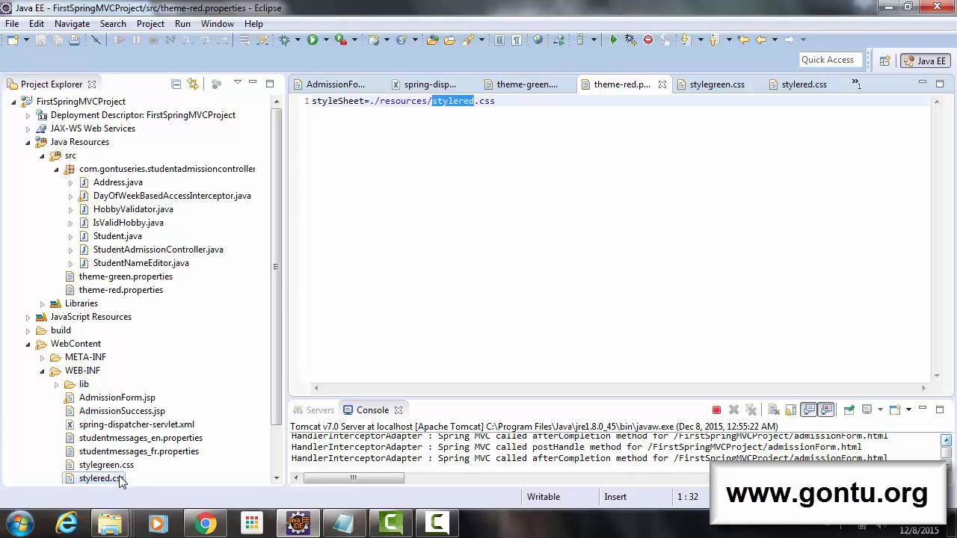
double_click(100, 478)
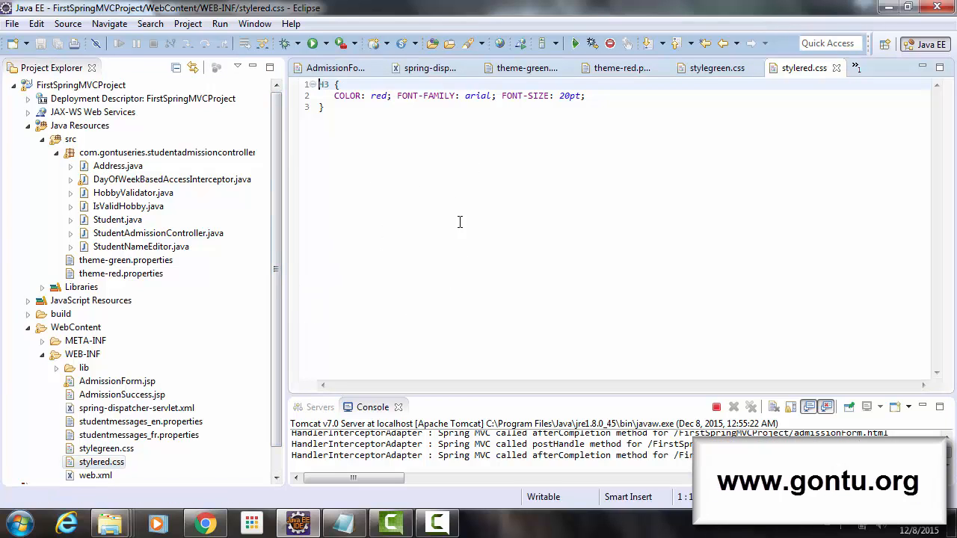
mouse_move(299, 305)
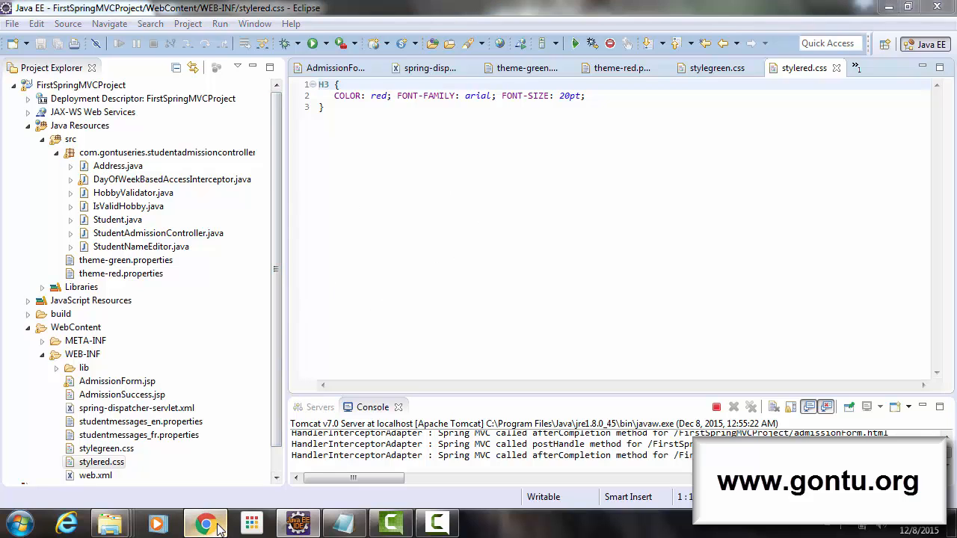
left_click(206, 524)
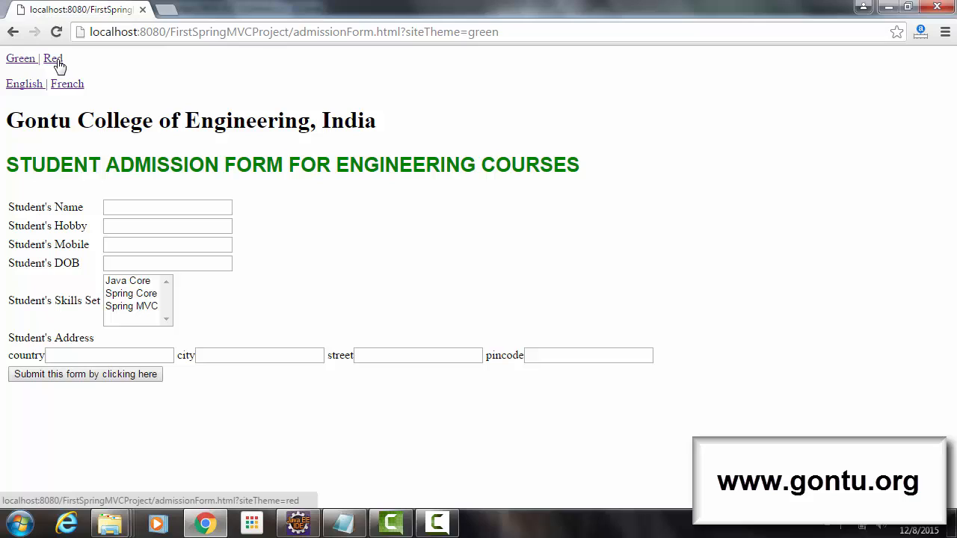
left_click(52, 58)
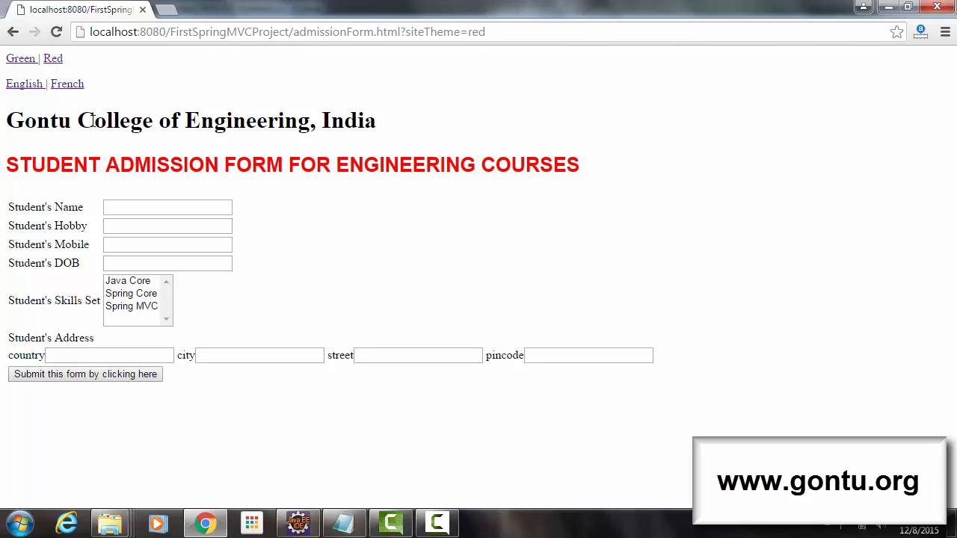
mouse_move(251, 157)
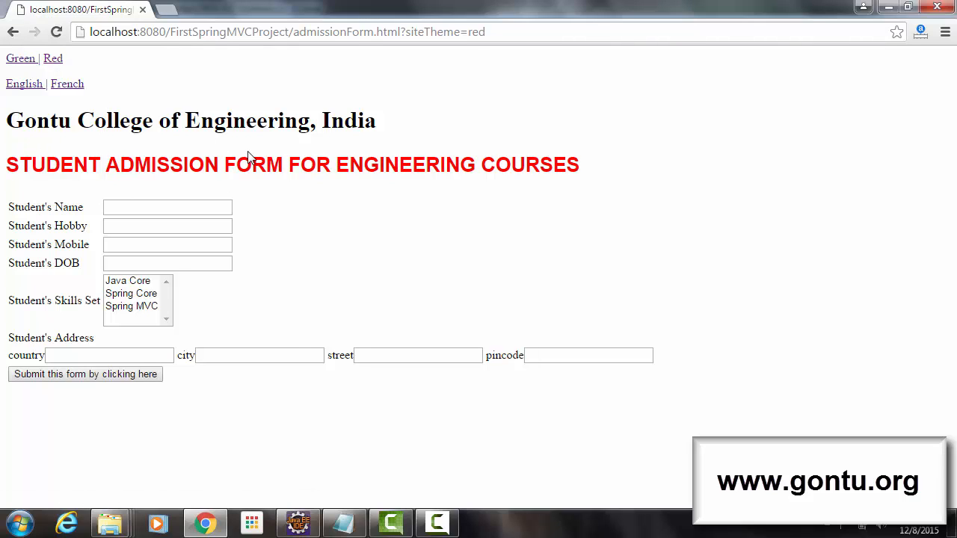
mouse_move(299, 161)
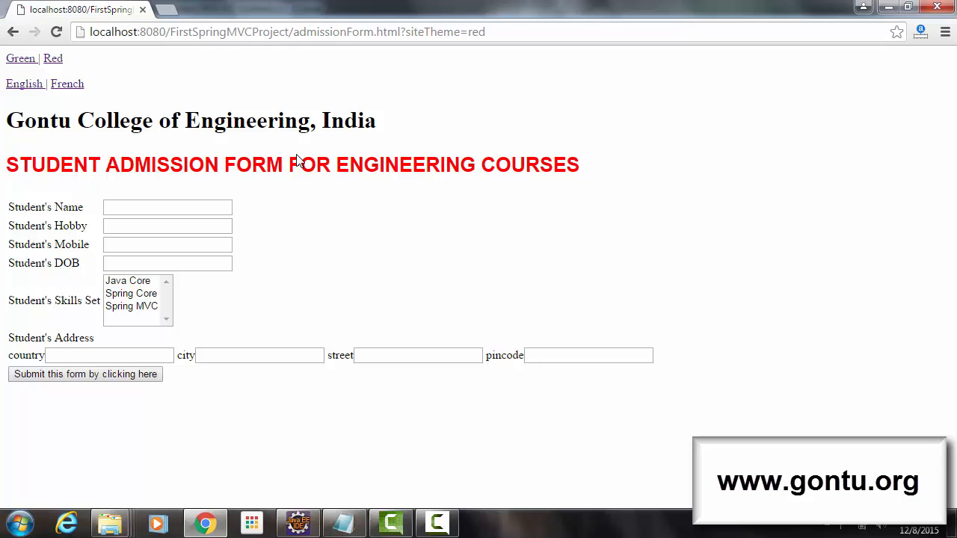
left_click(21, 60)
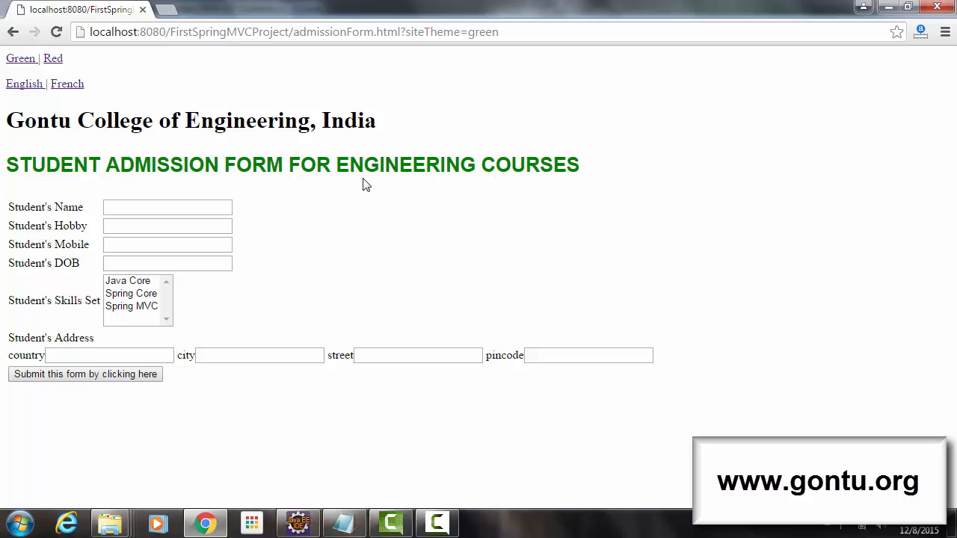
left_click(298, 523)
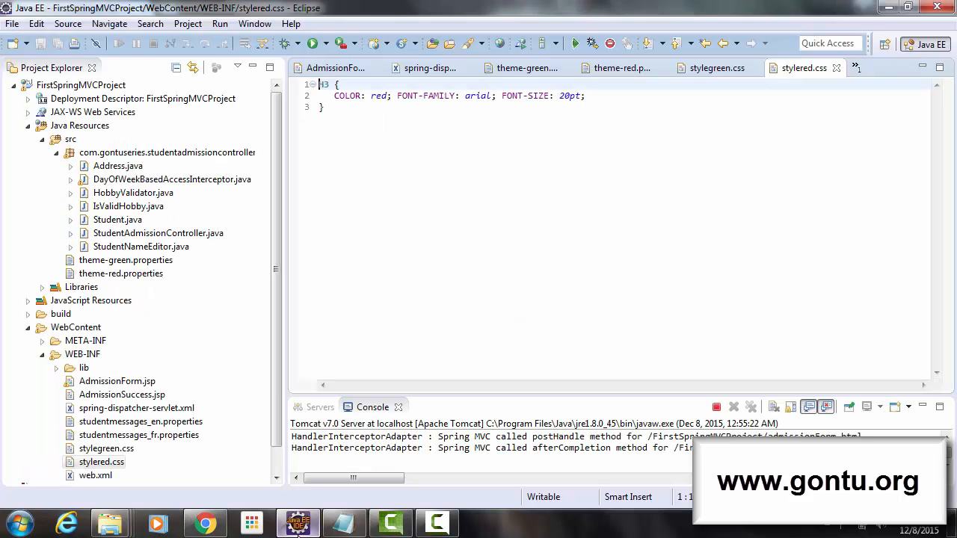
- Bring the themeSource and cookie themeResolver beans of spring-dispatcher-servlet.xml into view
left_click(425, 68)
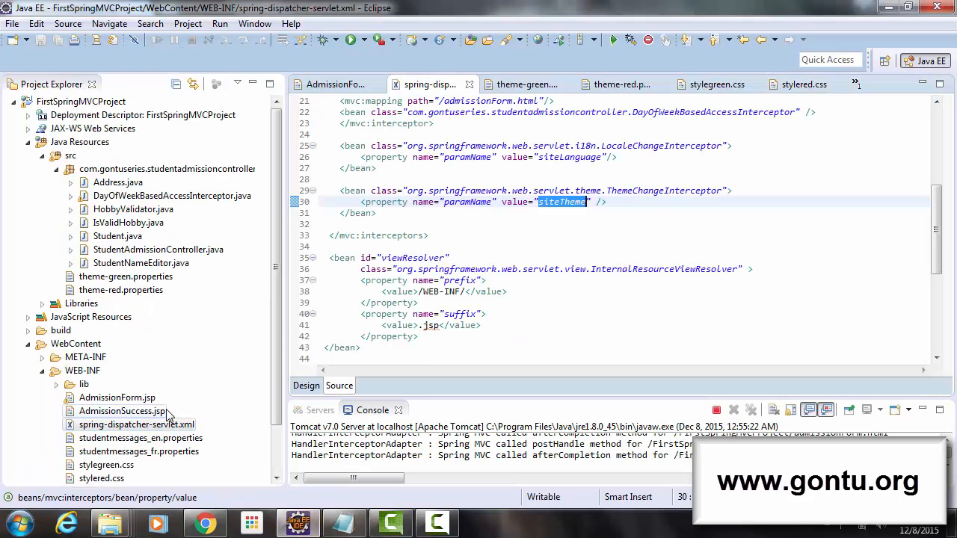
scroll("down", 3)
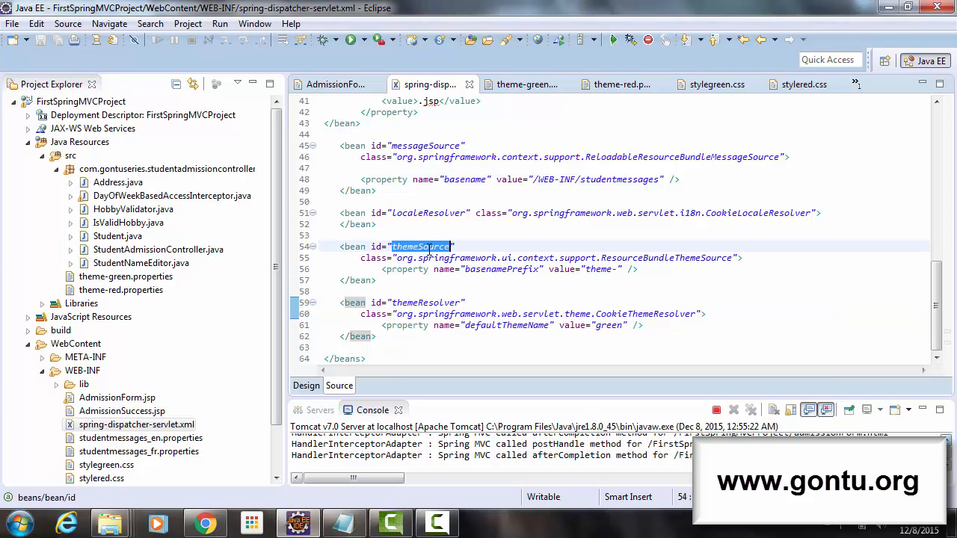
mouse_move(649, 280)
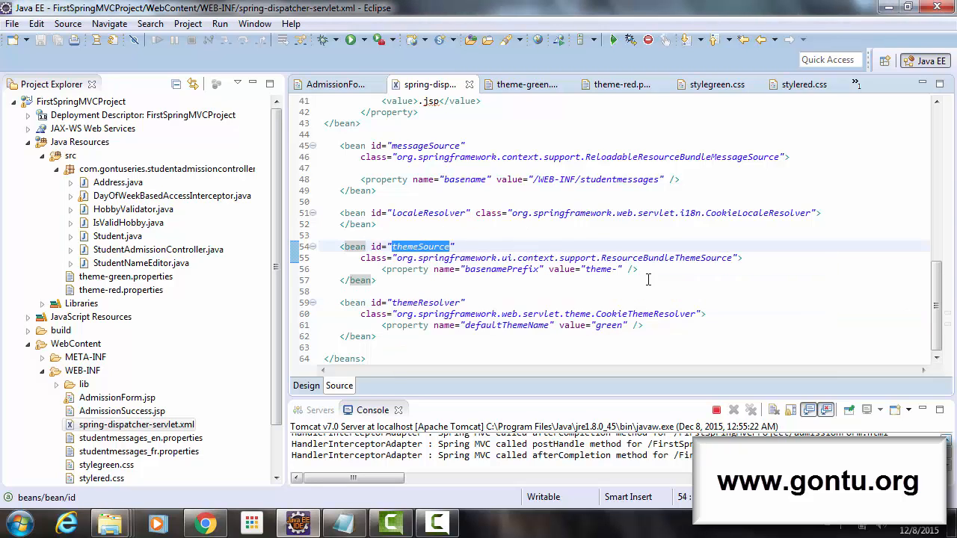